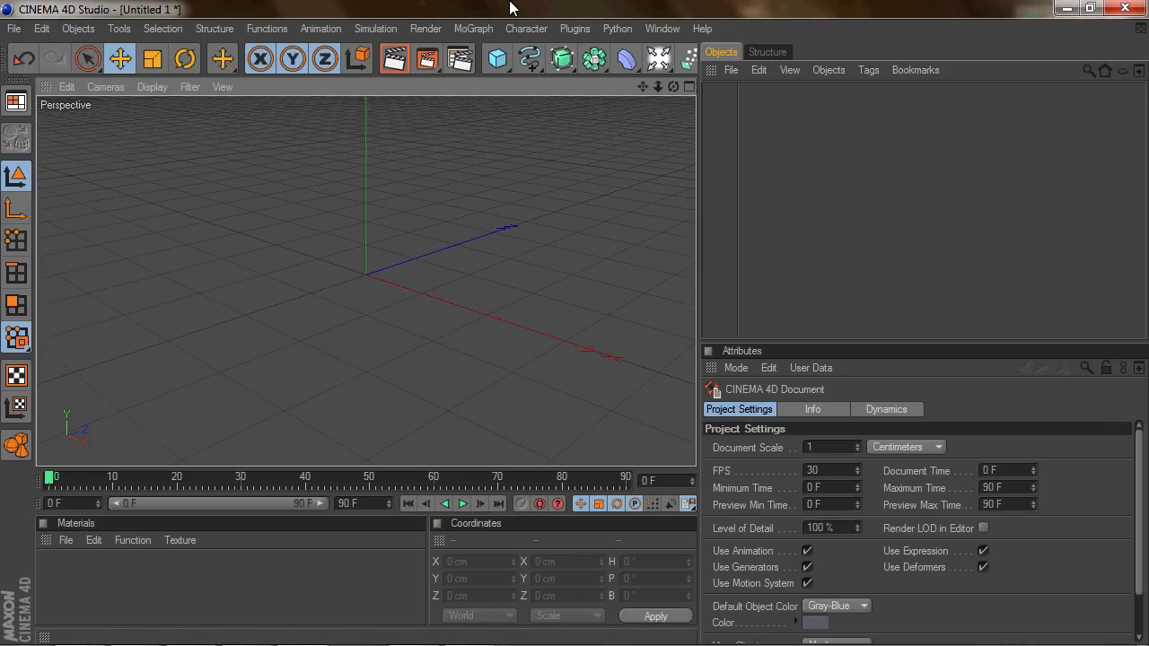
mouse_move(473, 8)
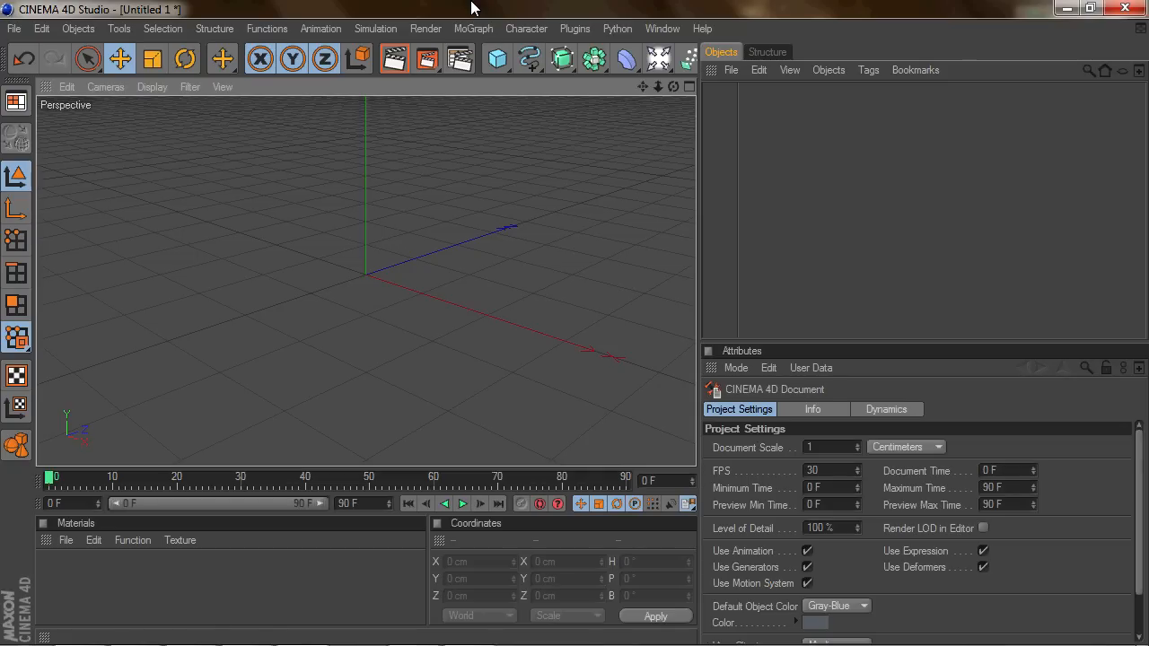
mouse_move(639, 91)
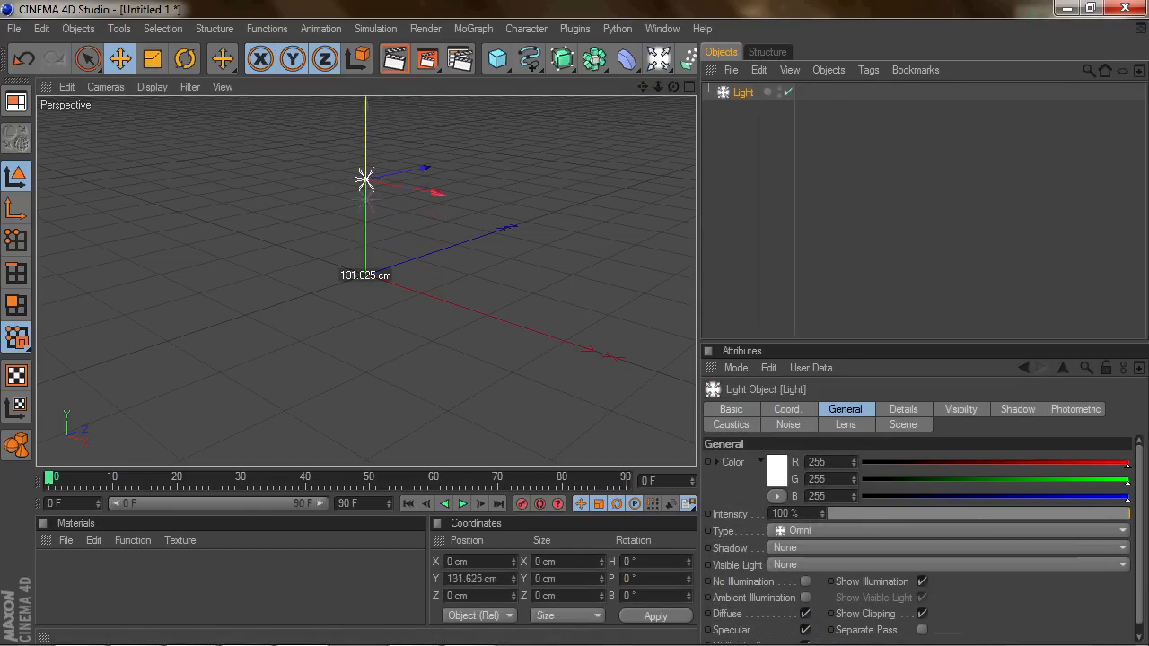
- Delete the test light, add a Floor and a 3D MoText object, and browse fonts
left_click_drag(365, 180, 365, 152)
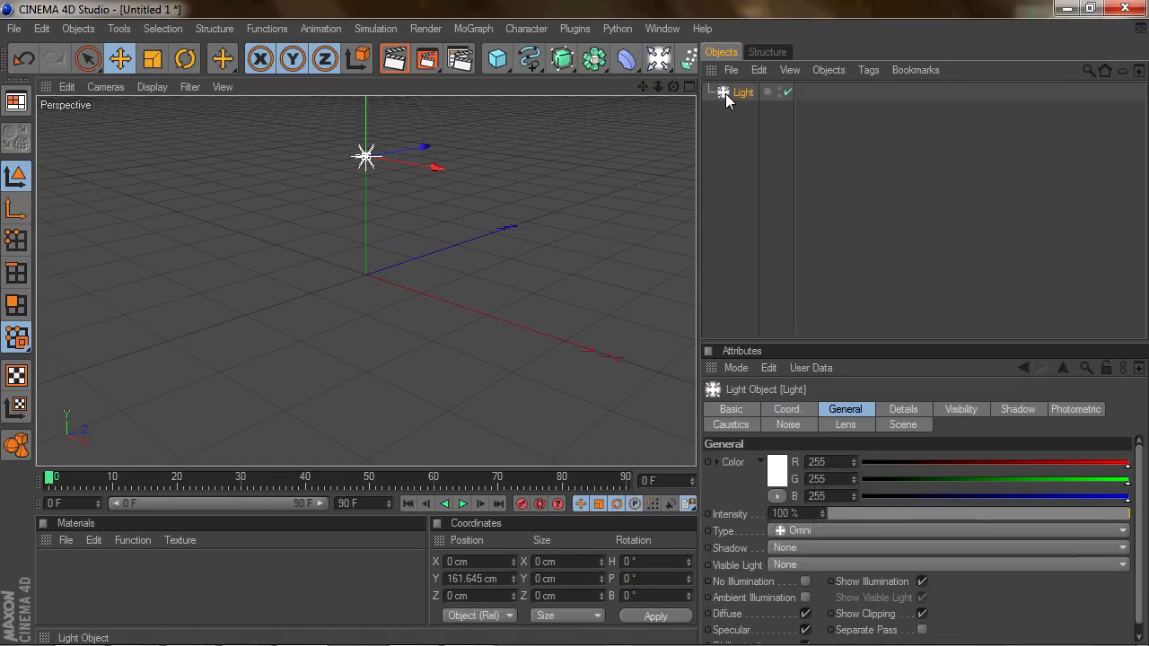
key("Delete")
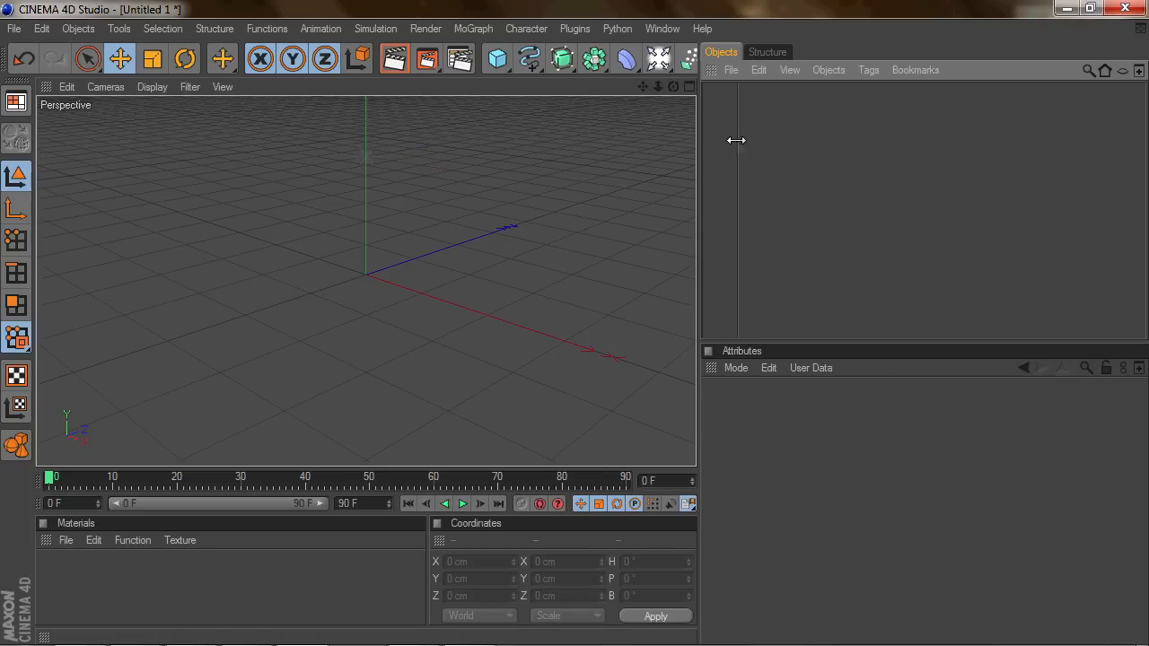
left_click(658, 59)
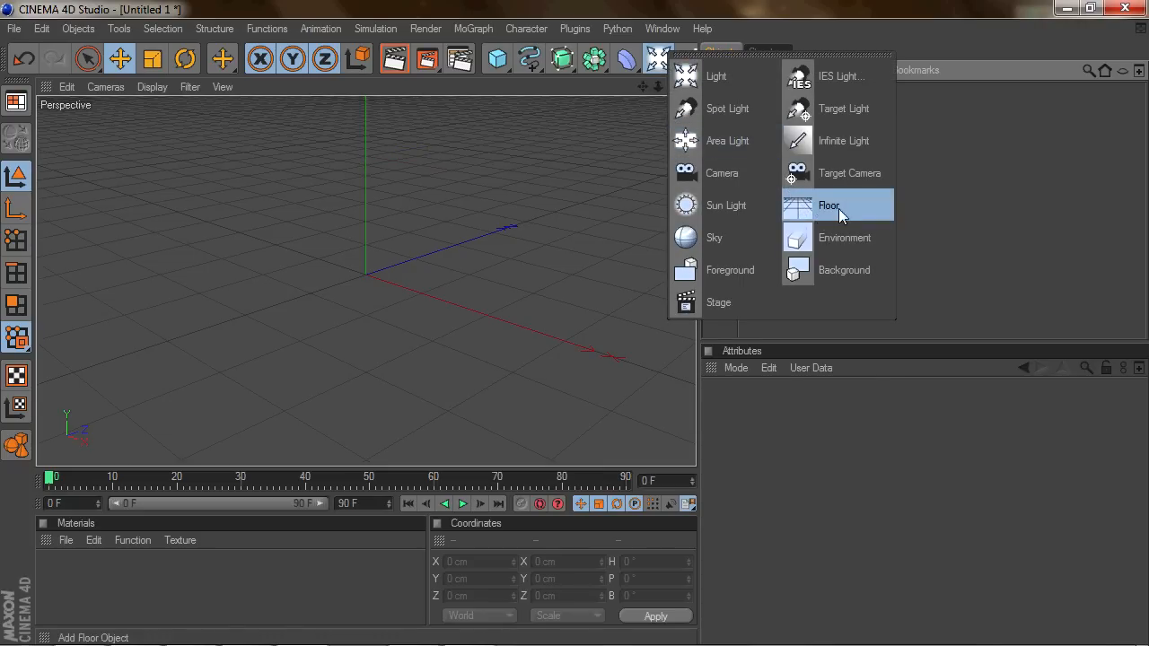
left_click(829, 204)
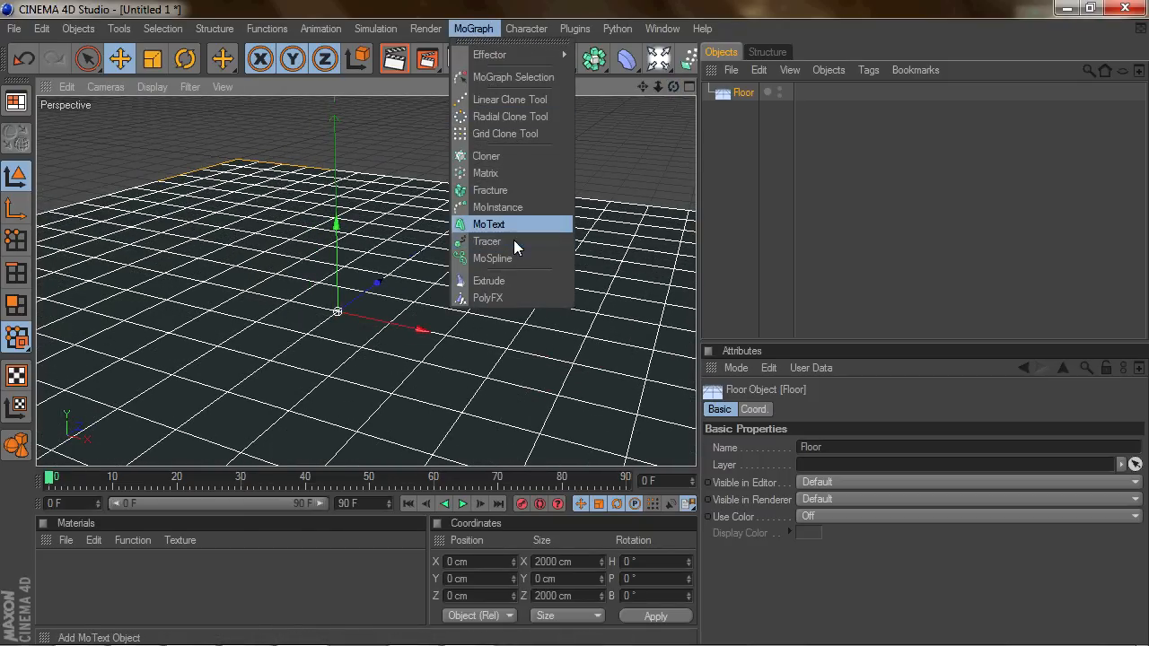
left_click(488, 223)
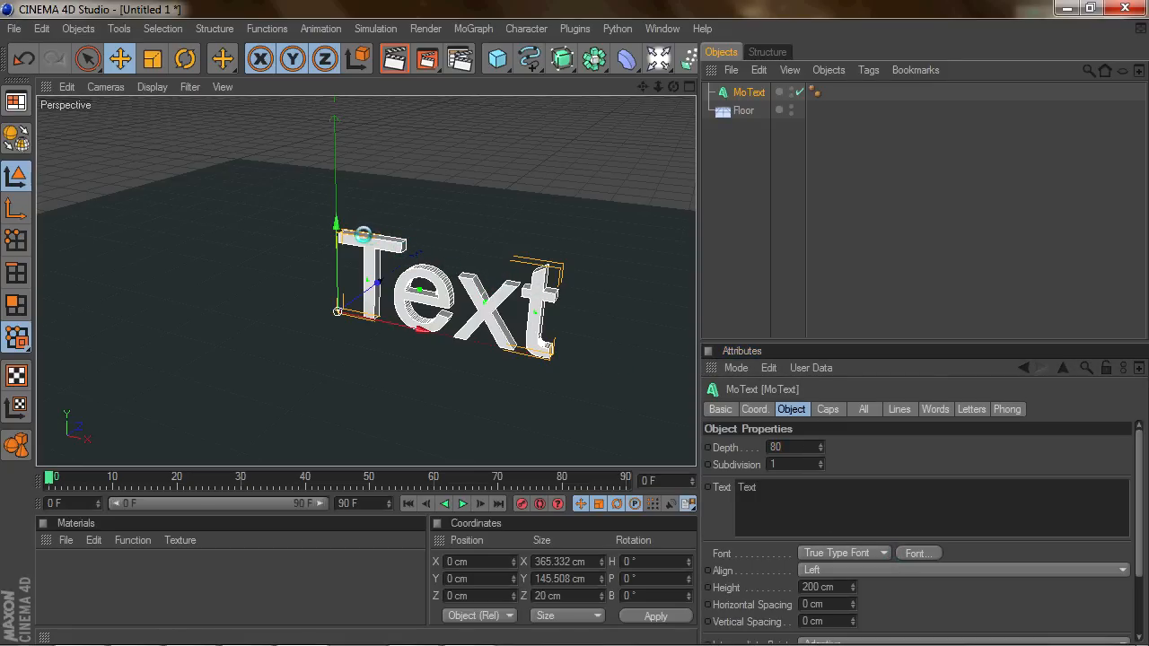
left_click(917, 553)
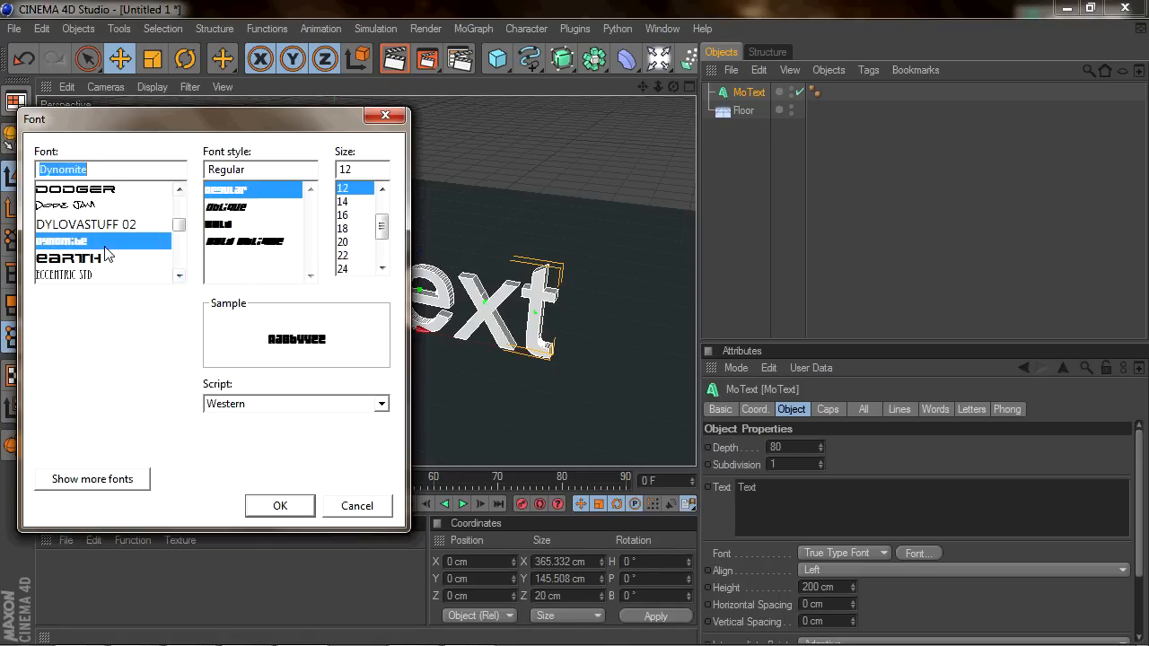
- Confirm the Dynomite font and change the MoText wording to 'Justin'
left_click(279, 505)
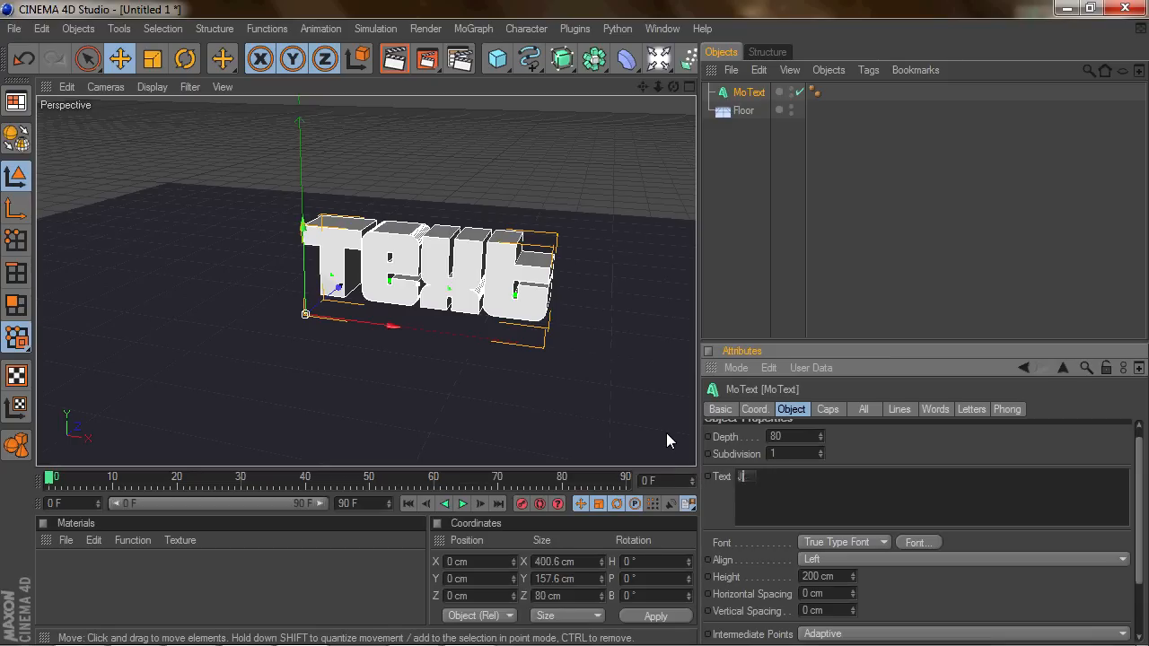
type("Justin")
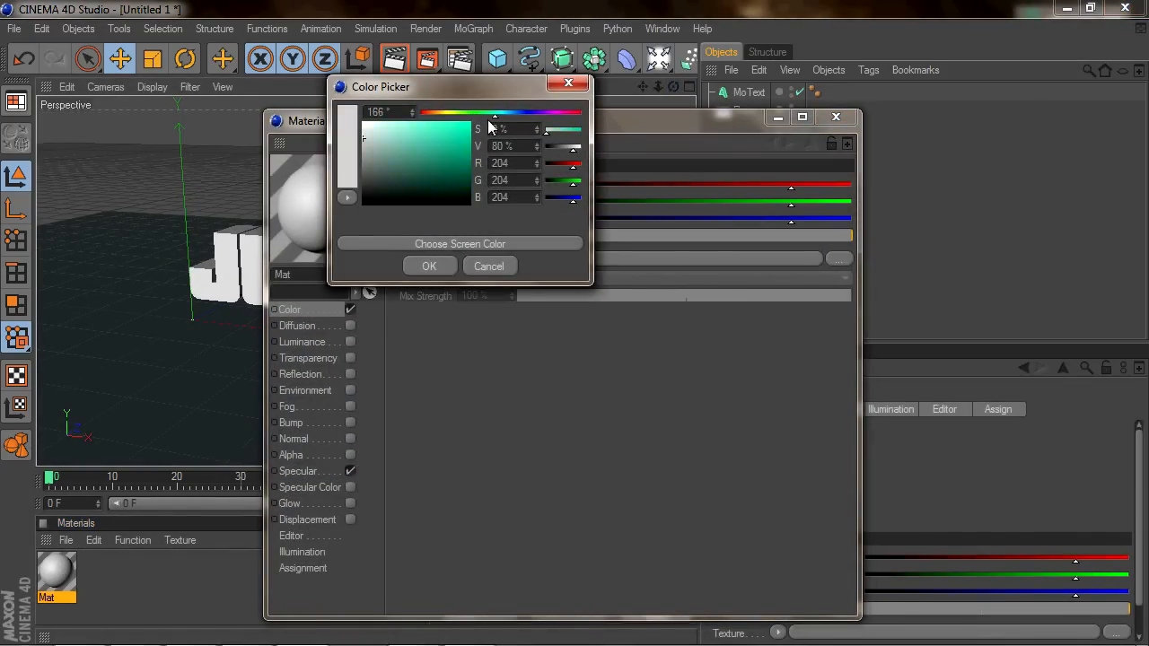
- Set the new material to colour R40 G95 B115 with 25% reflection
left_click(429, 266)
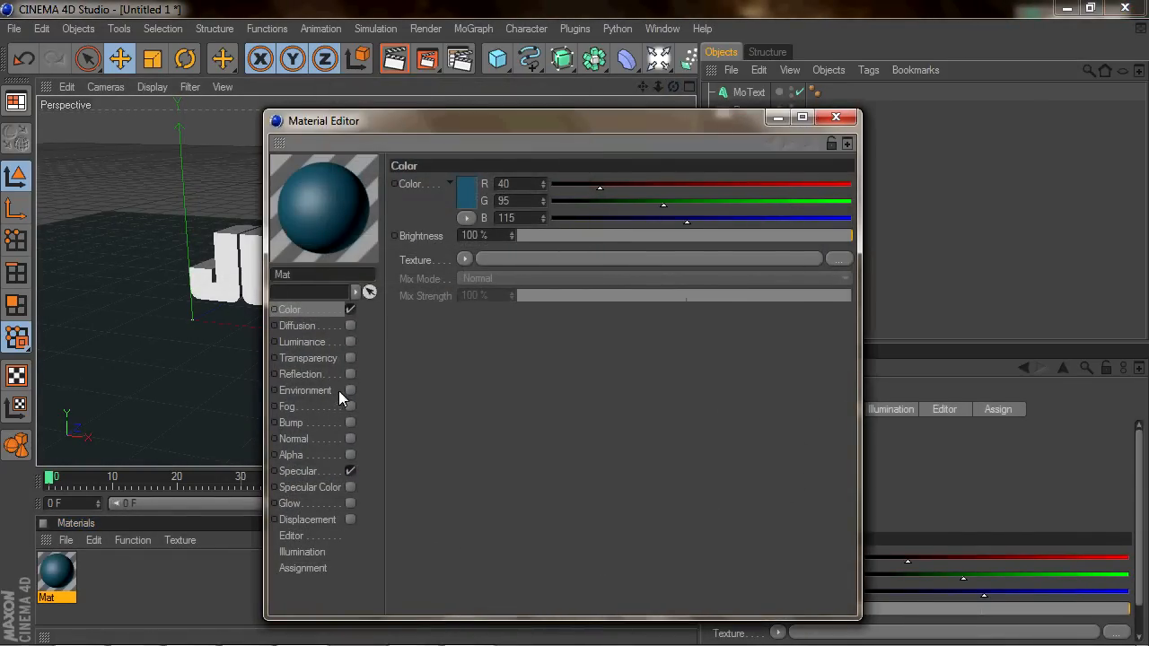
left_click(301, 374)
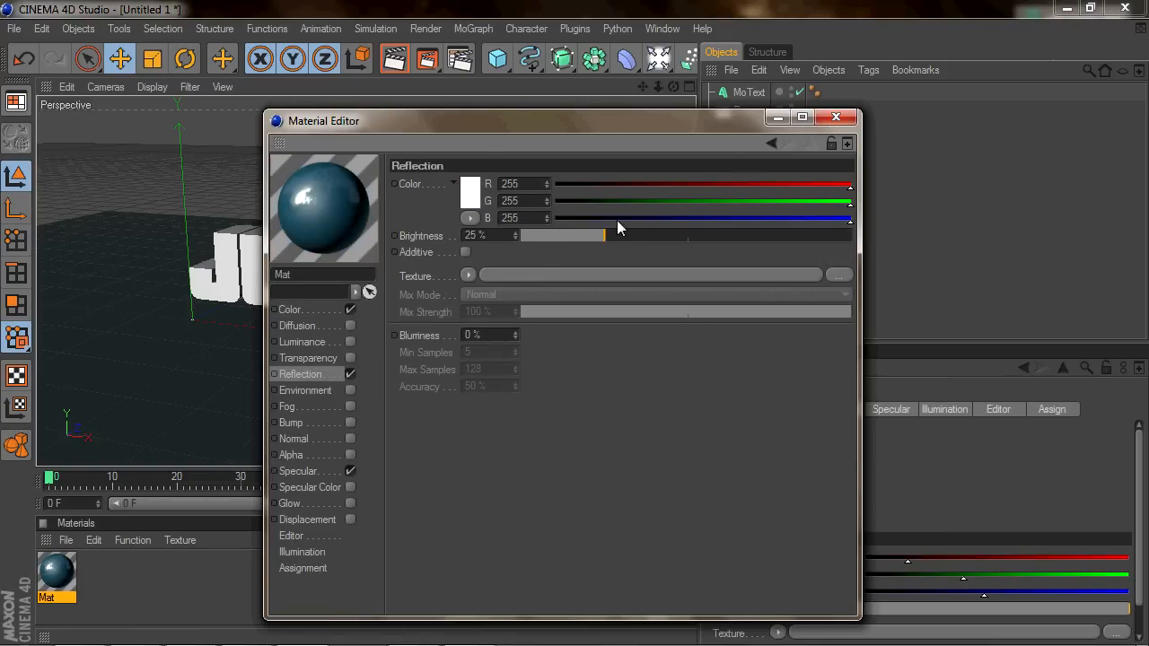
left_click(836, 116)
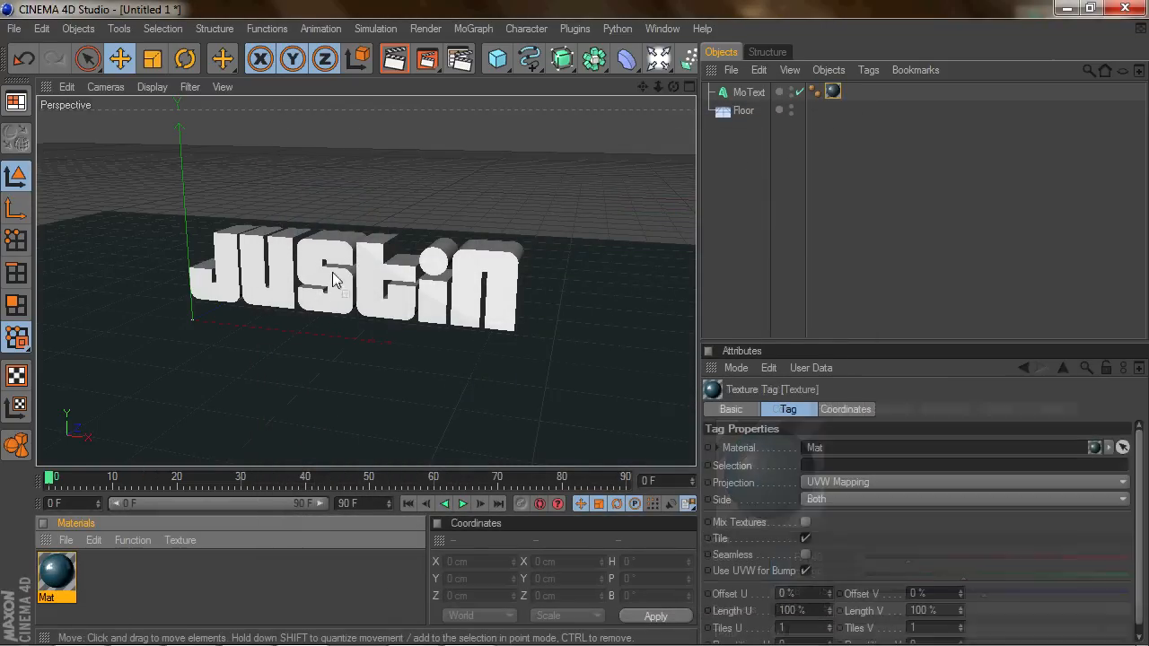
double_click(57, 573)
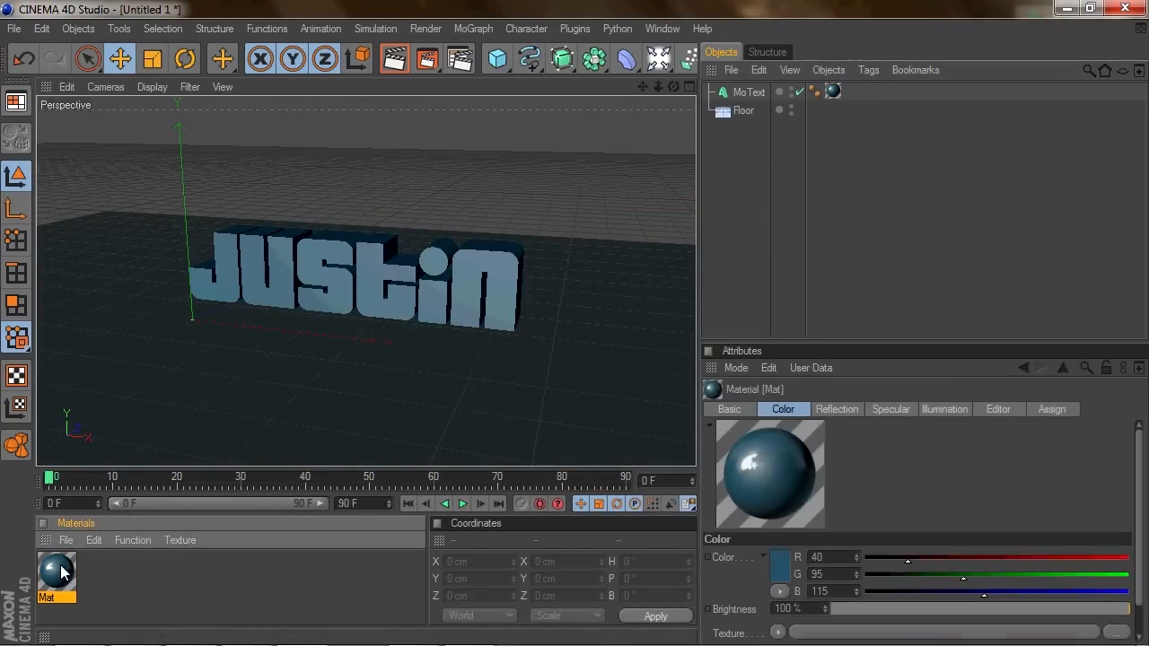
double_click(57, 573)
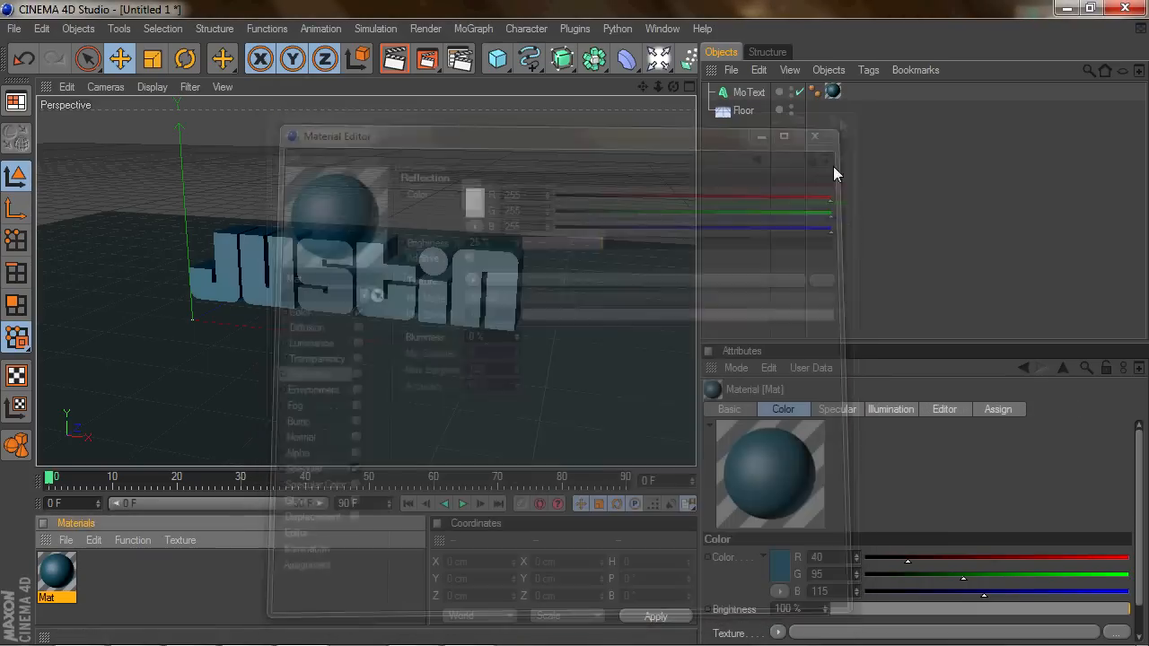
left_click(814, 136)
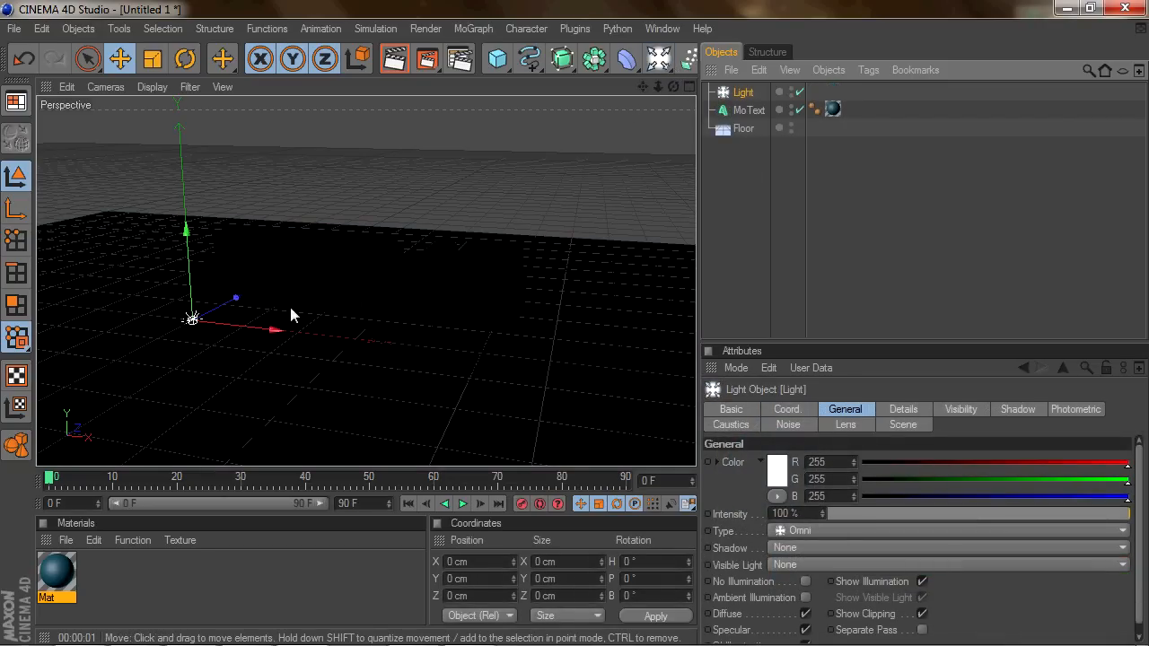
- Move the Omni Light forward, right and up above the text, then render the view
left_click_drag(191, 319, 332, 386)
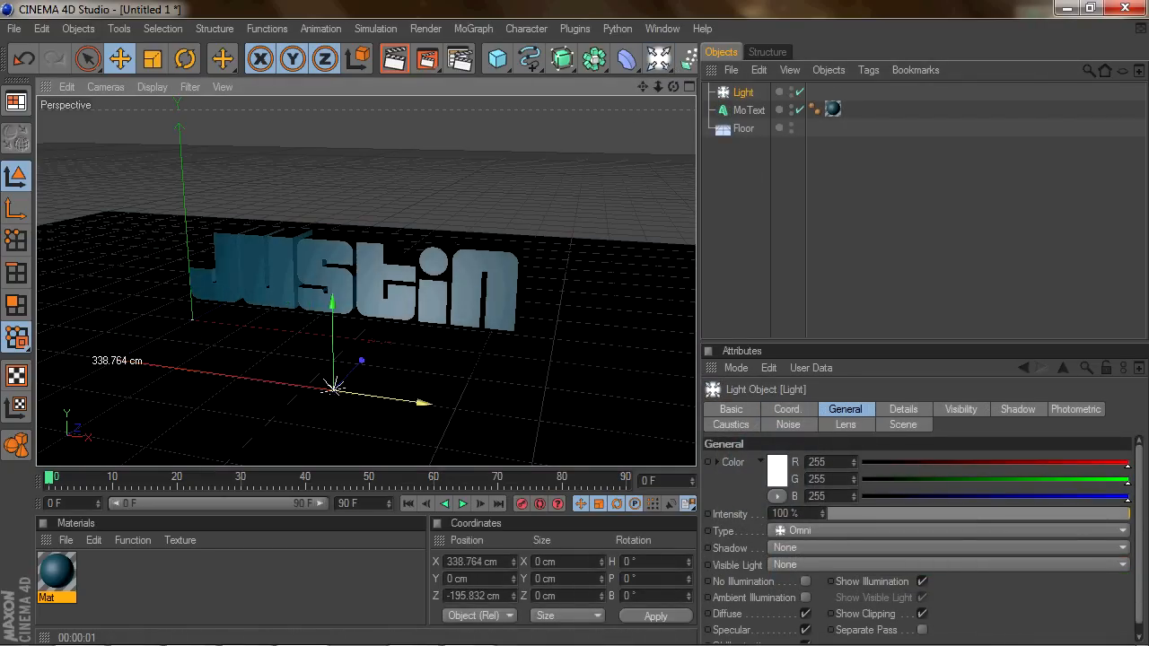
left_click_drag(333, 386, 332, 175)
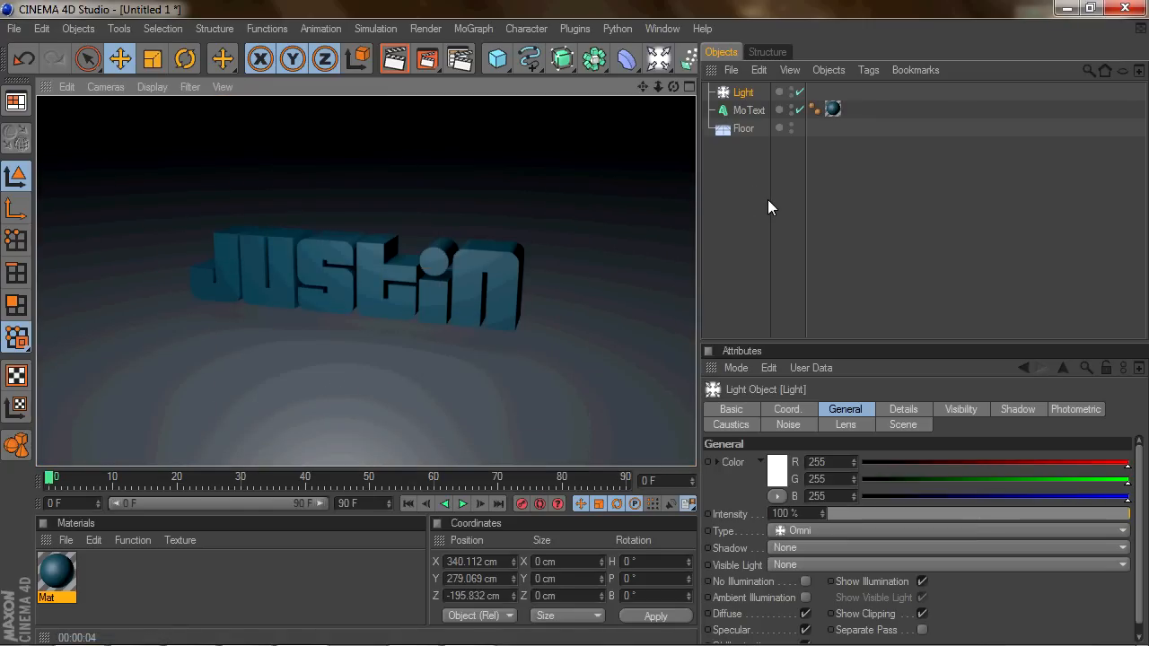
left_click(743, 92)
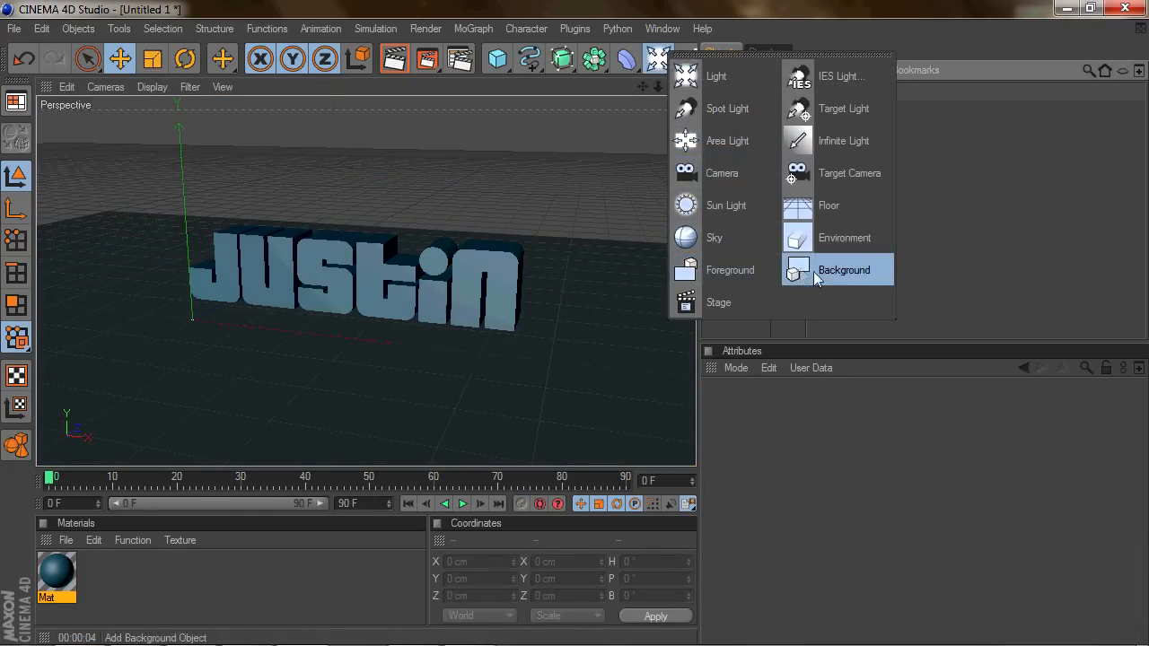
- Add a Background with a Compositing tag, and enable ambient occlusion and global illumination
left_click(844, 270)
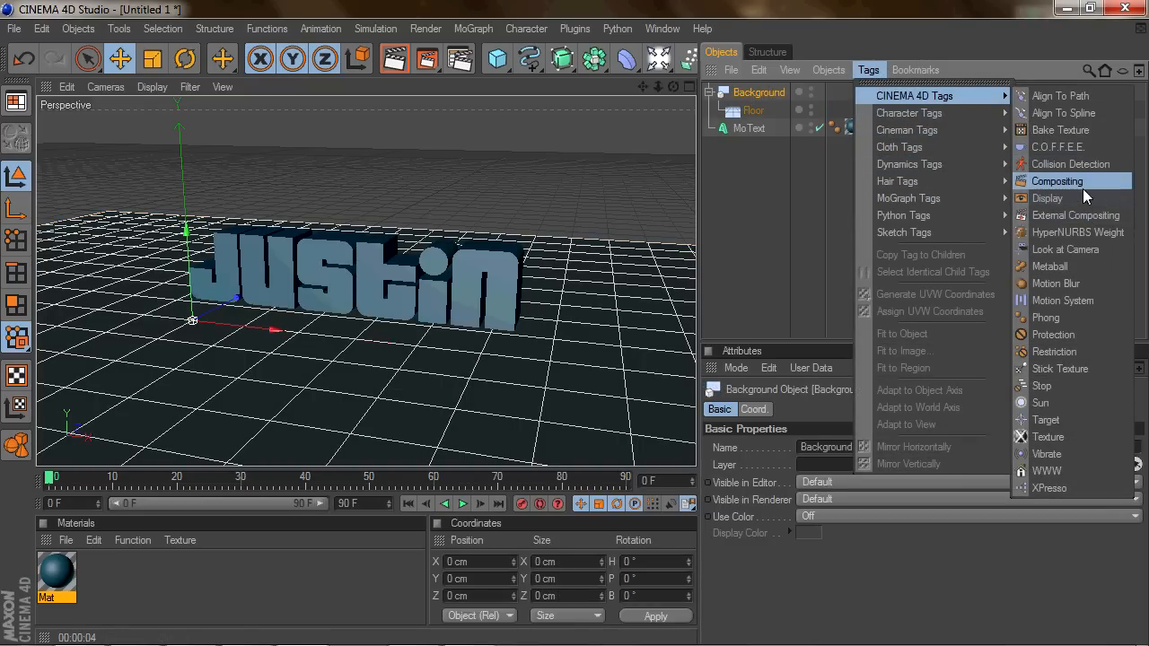
left_click(1056, 180)
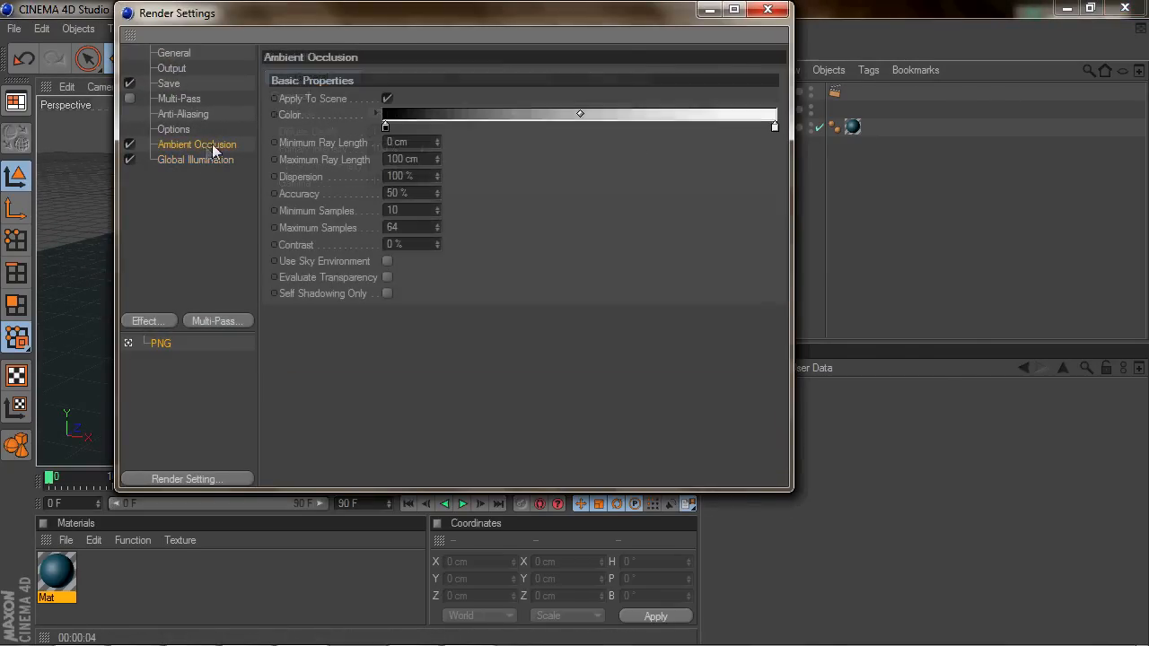
left_click(767, 10)
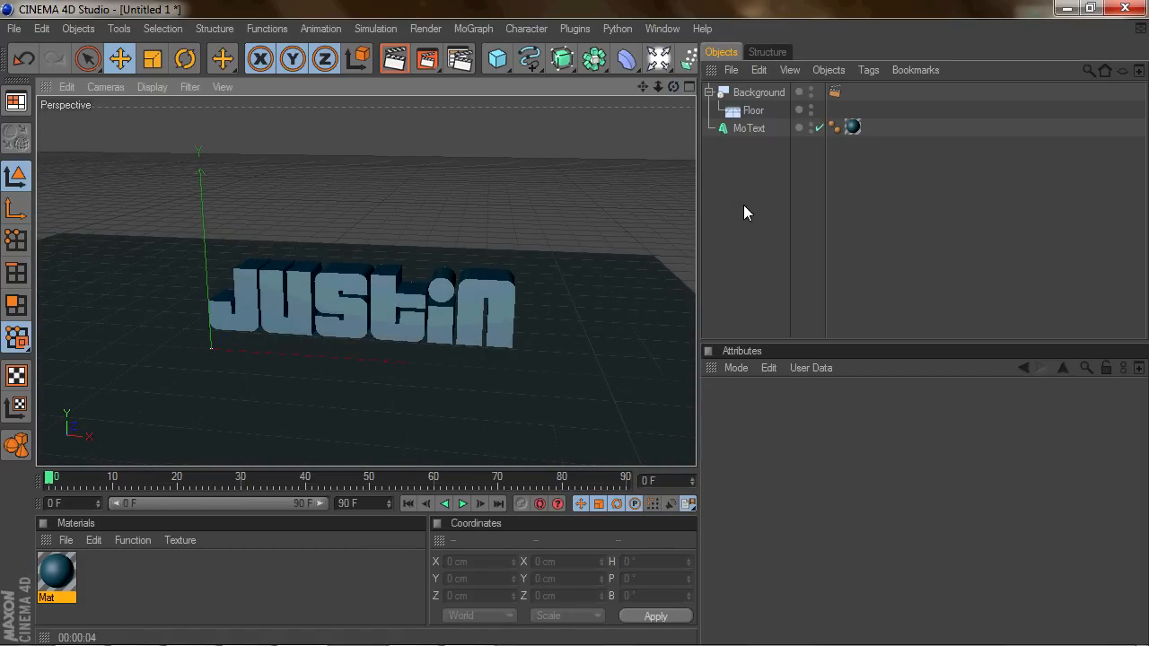
mouse_move(533, 111)
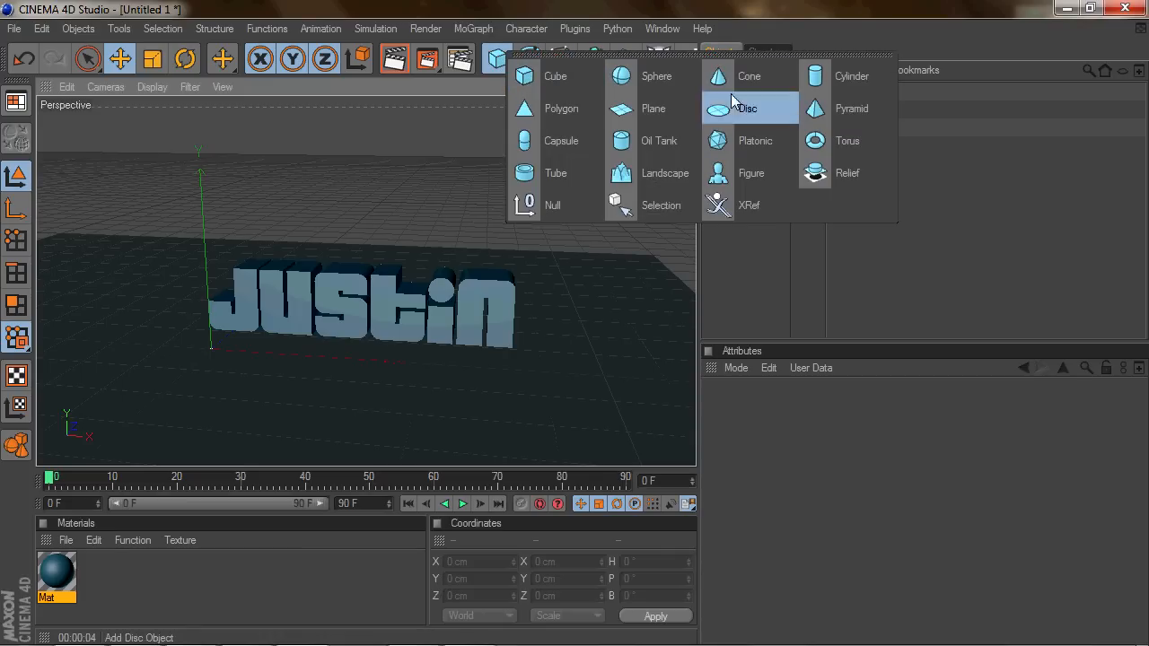
- Add a 600 by 600 cm Plane and raise it above and behind the Justin text
left_click(653, 109)
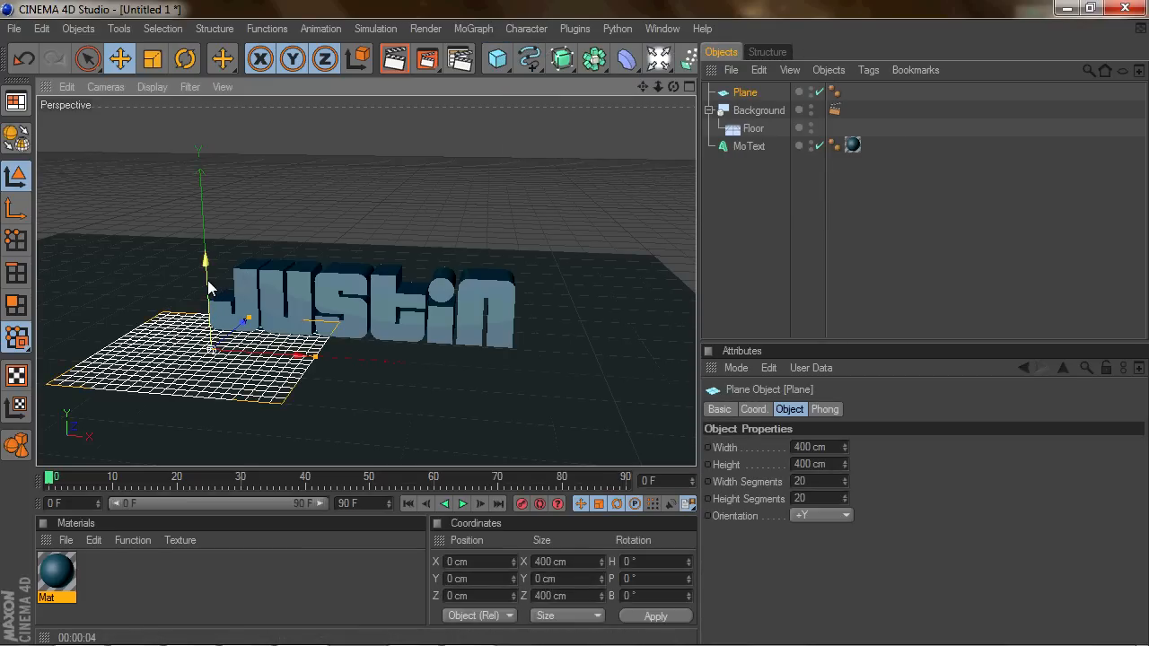
left_click_drag(205, 260, 224, 220)
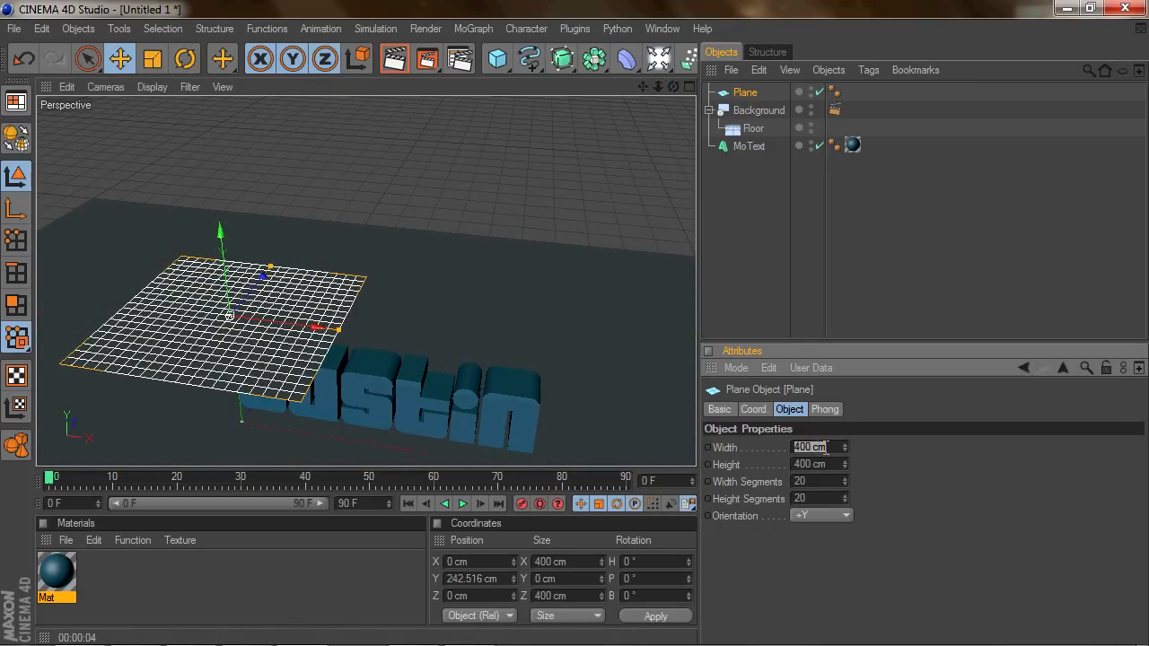
mouse_move(825, 454)
type("600")
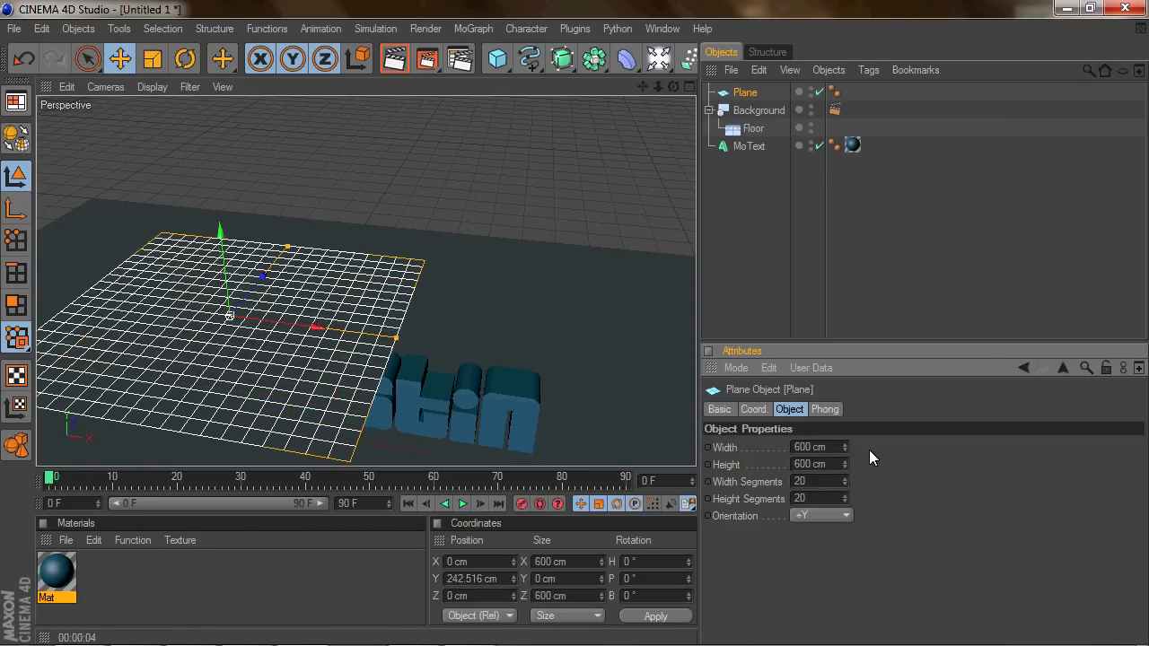
mouse_move(655, 87)
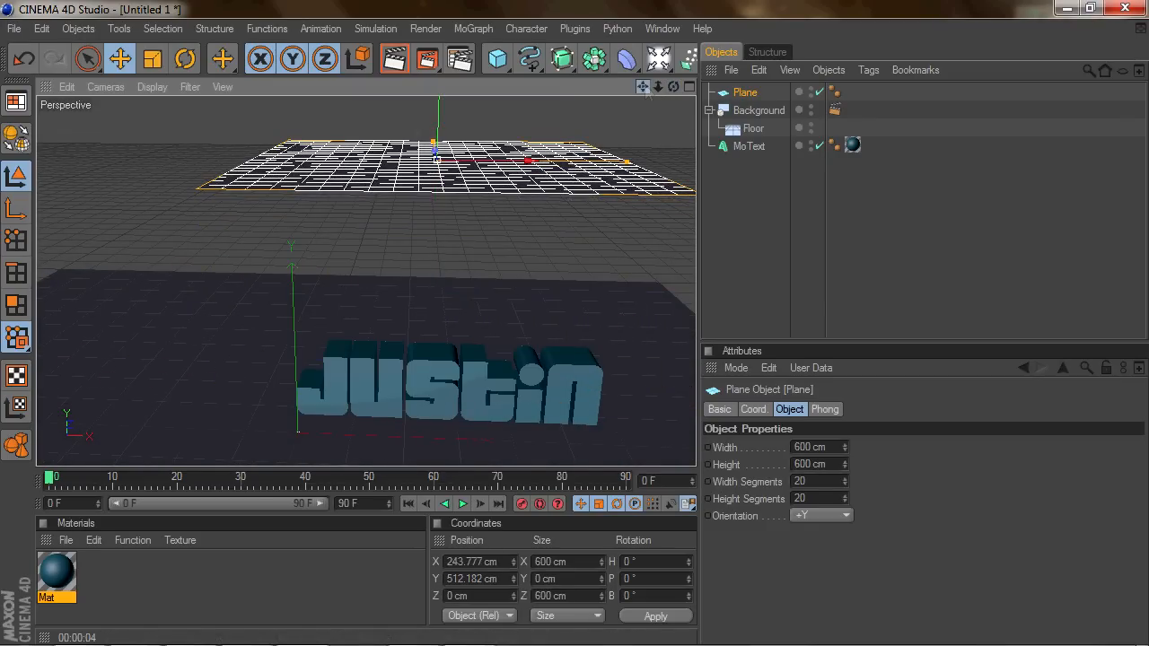
left_click(184, 58)
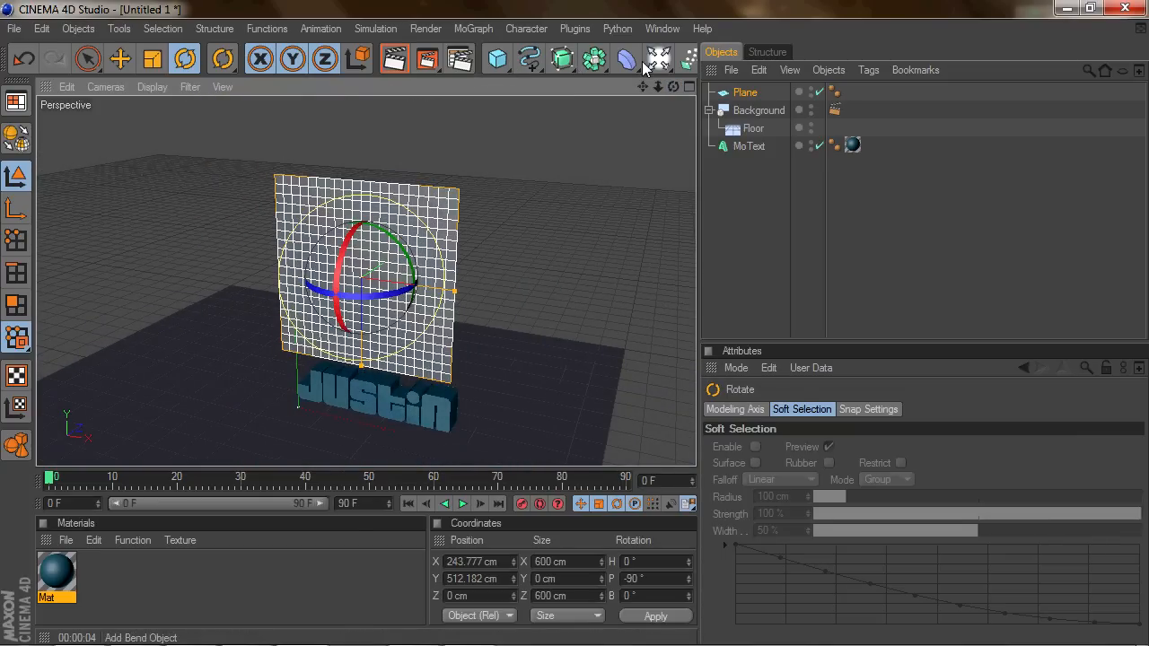
- Add an Area Light with a 300 cm outer radius and 600 cm X/Y size
left_click(659, 59)
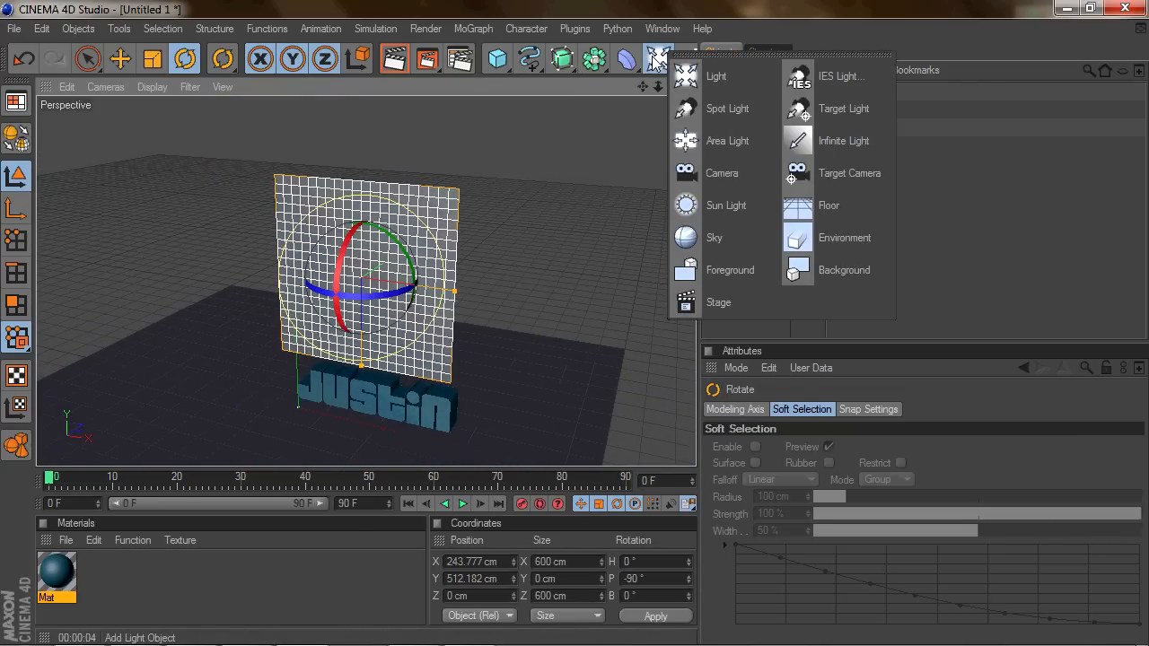
left_click(715, 75)
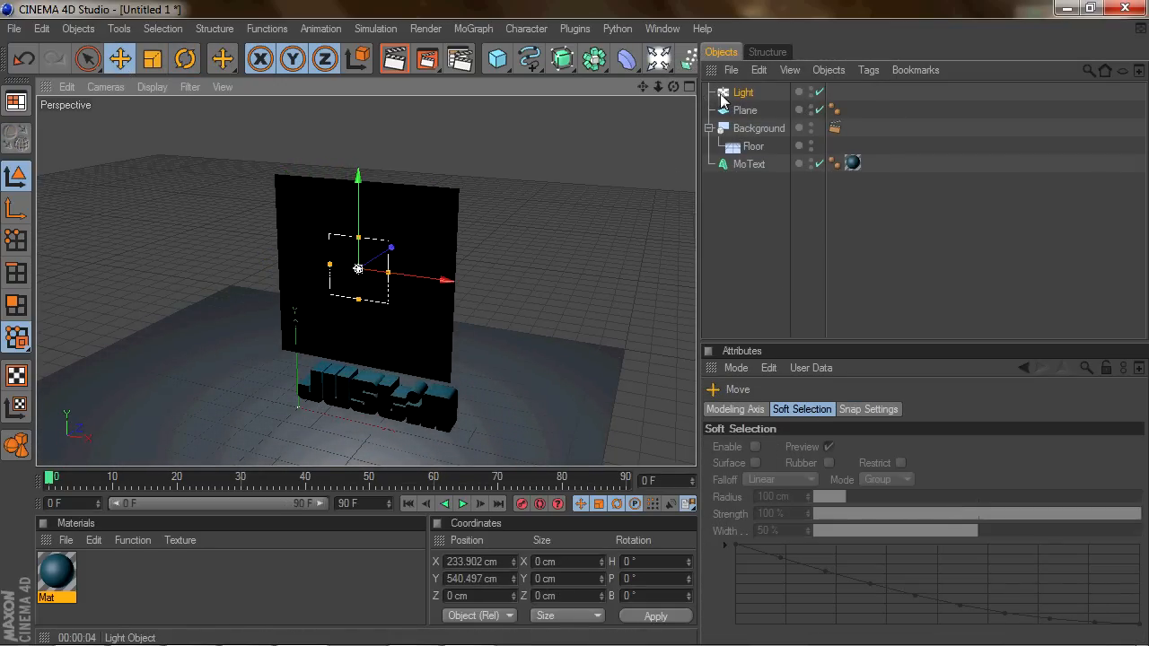
left_click(743, 92)
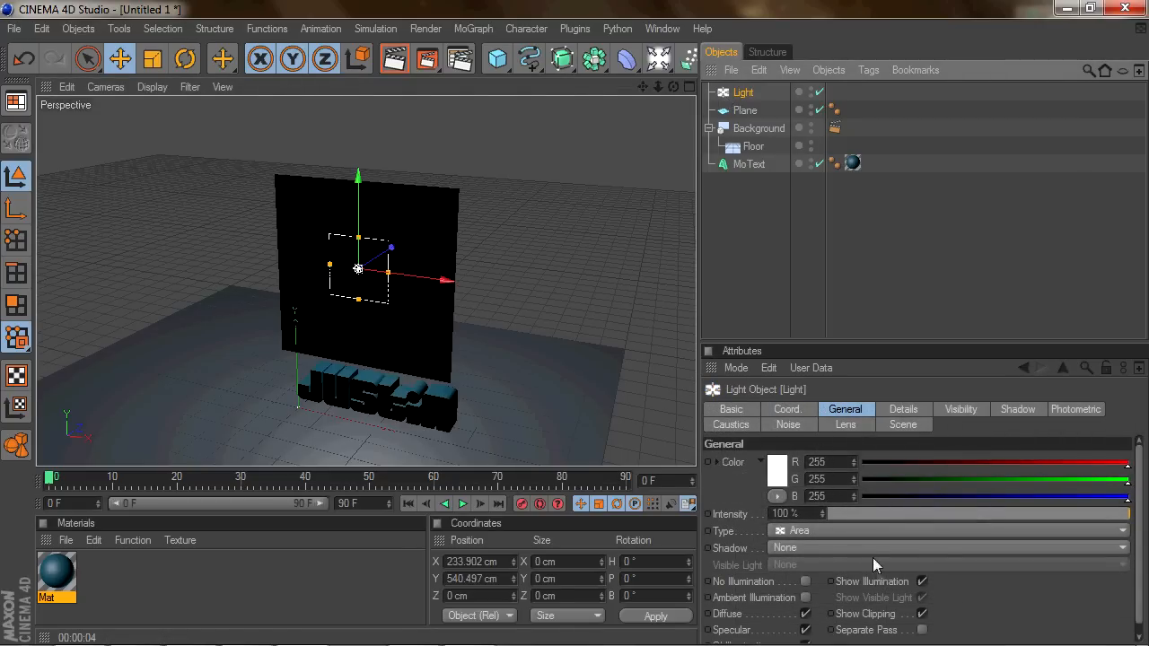
mouse_move(960, 603)
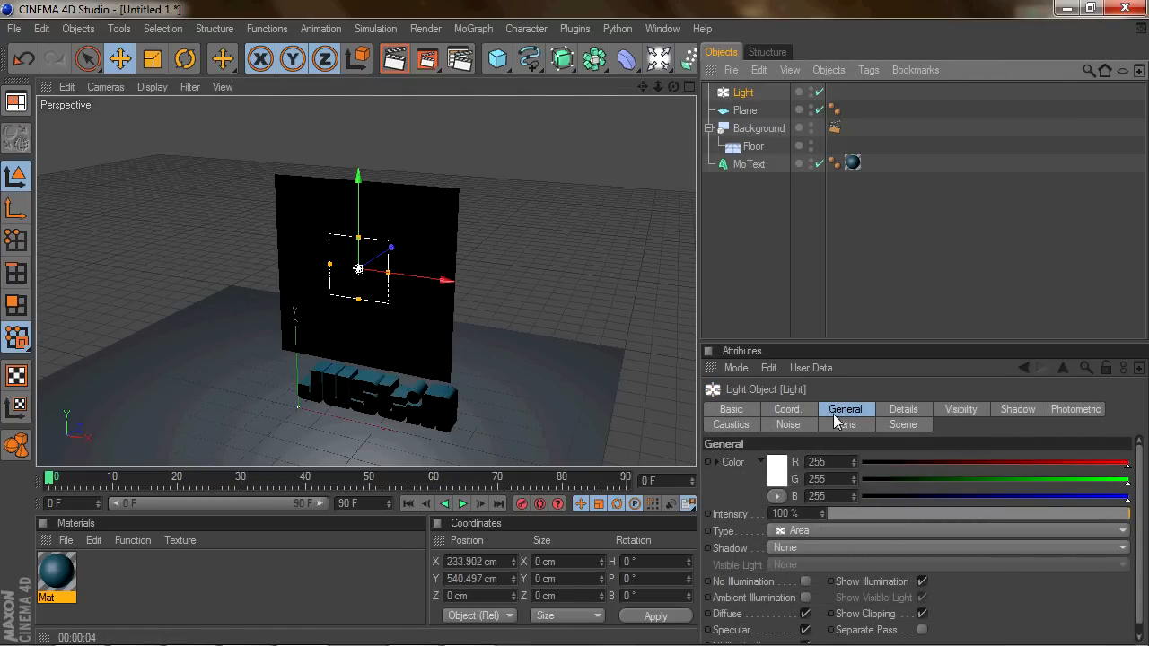
left_click(903, 409)
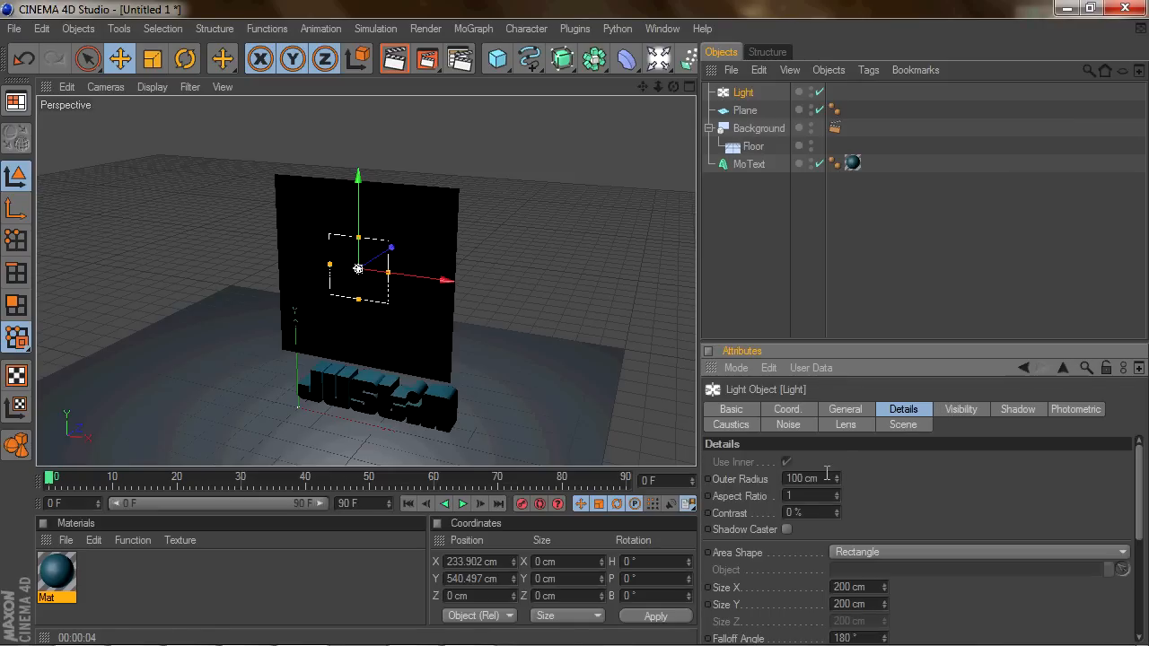
triple_click(801, 478)
type("300")
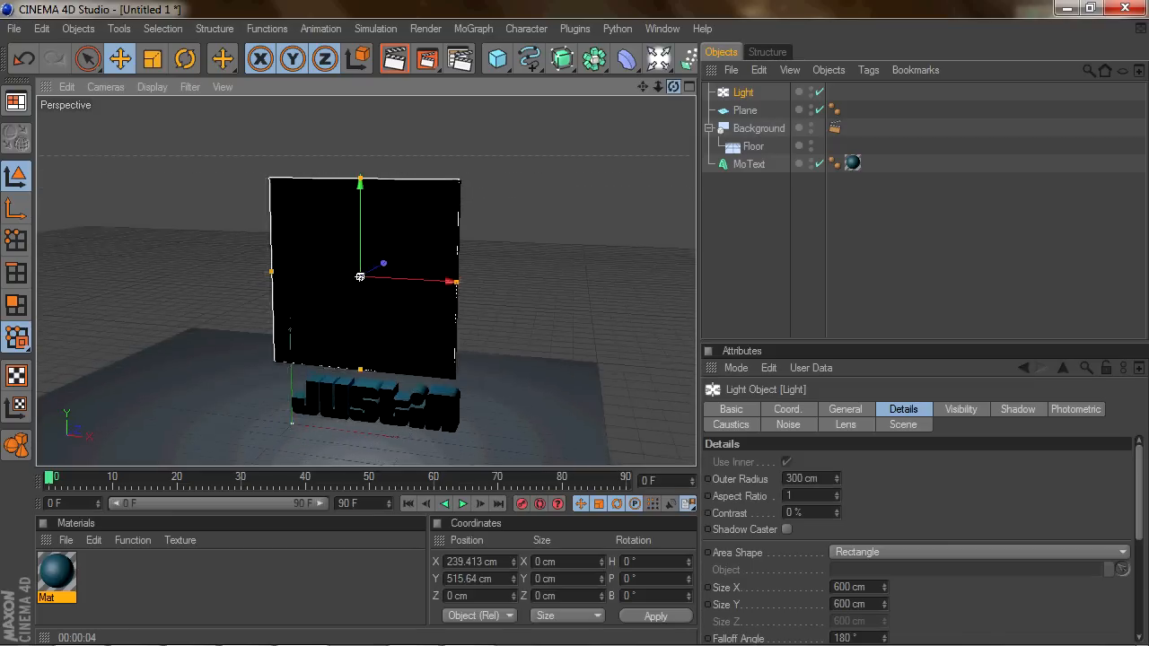
left_click(743, 92)
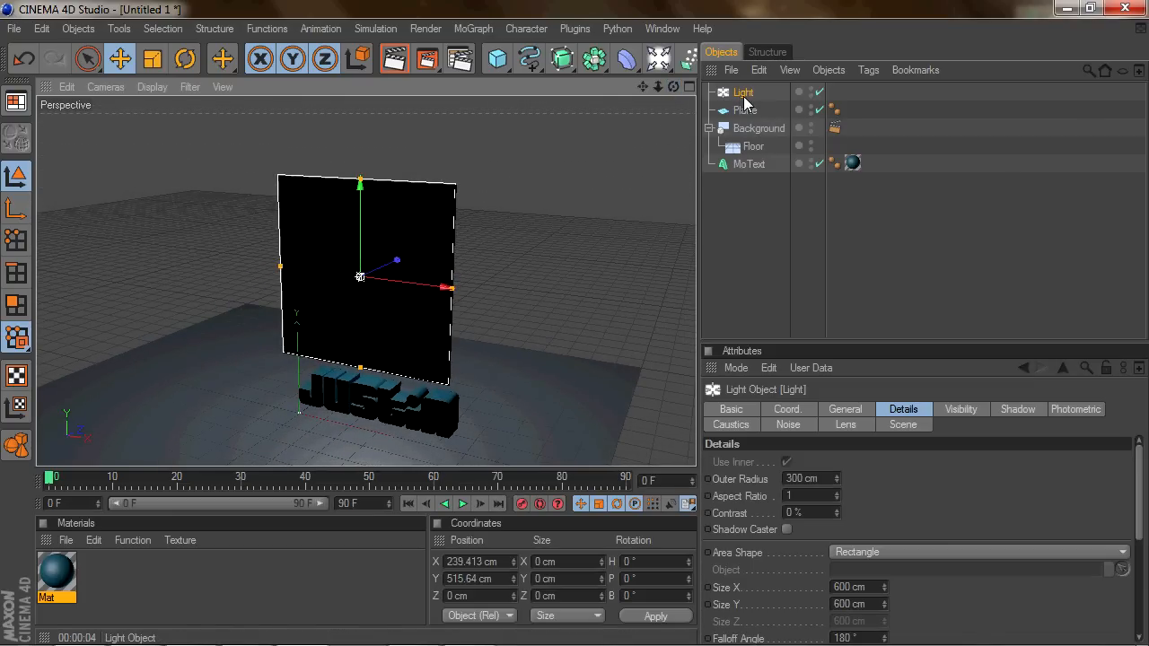
mouse_move(890, 345)
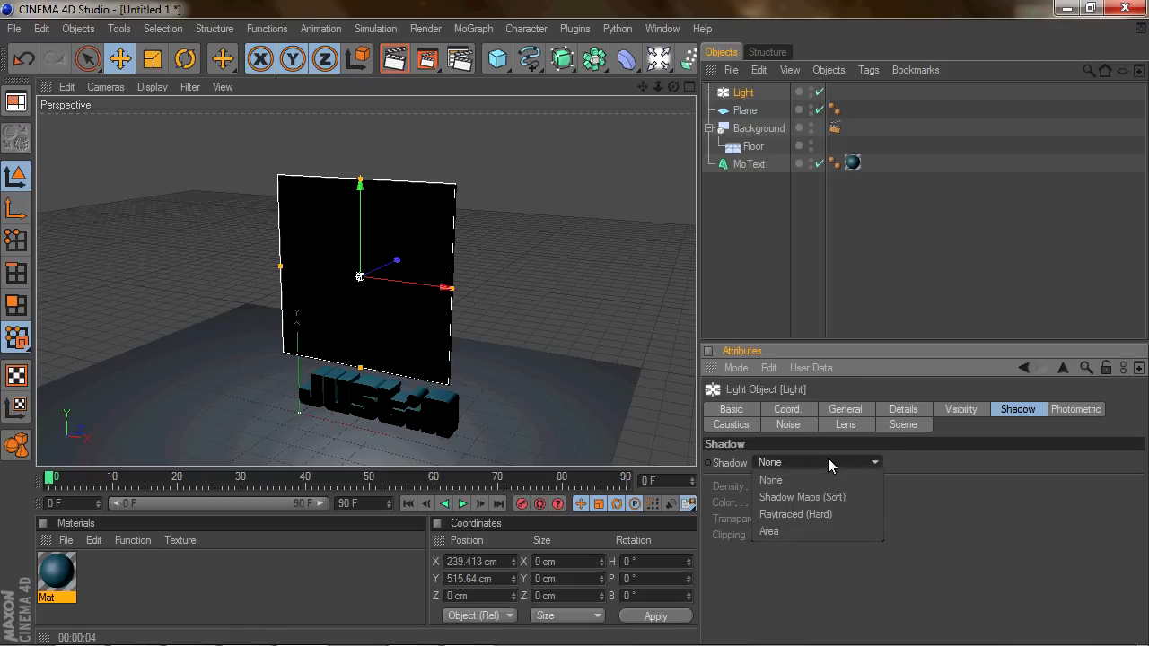
- Switch the area light to Shadow Maps (Soft) and drag Intensity down to 65%
left_click(801, 496)
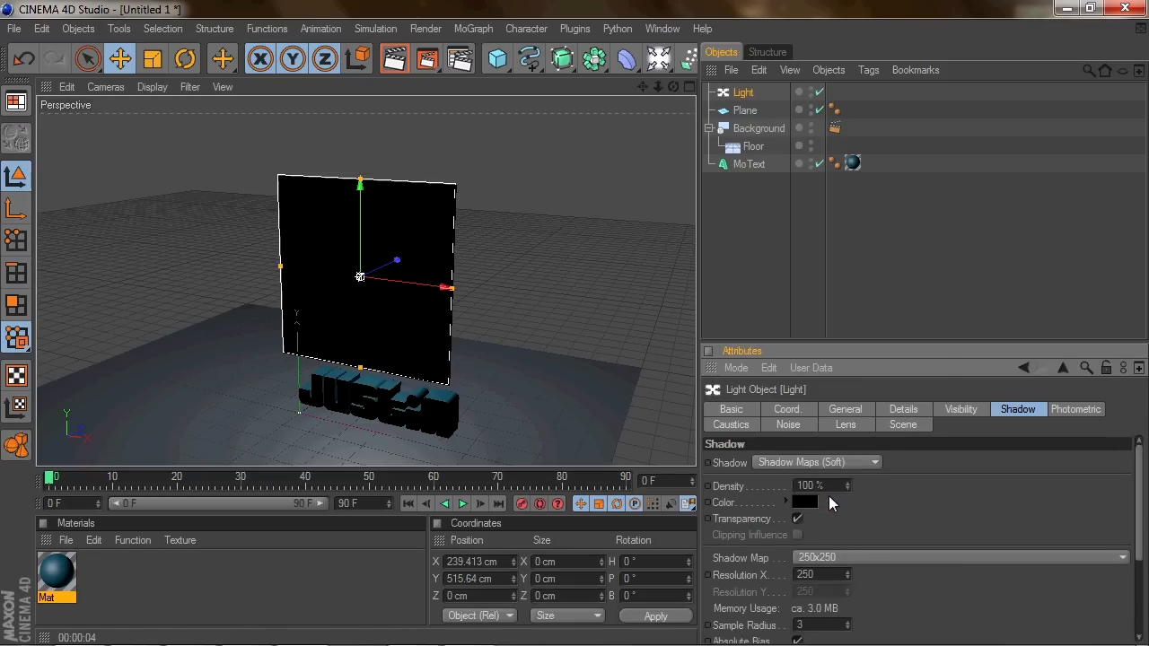
left_click(844, 409)
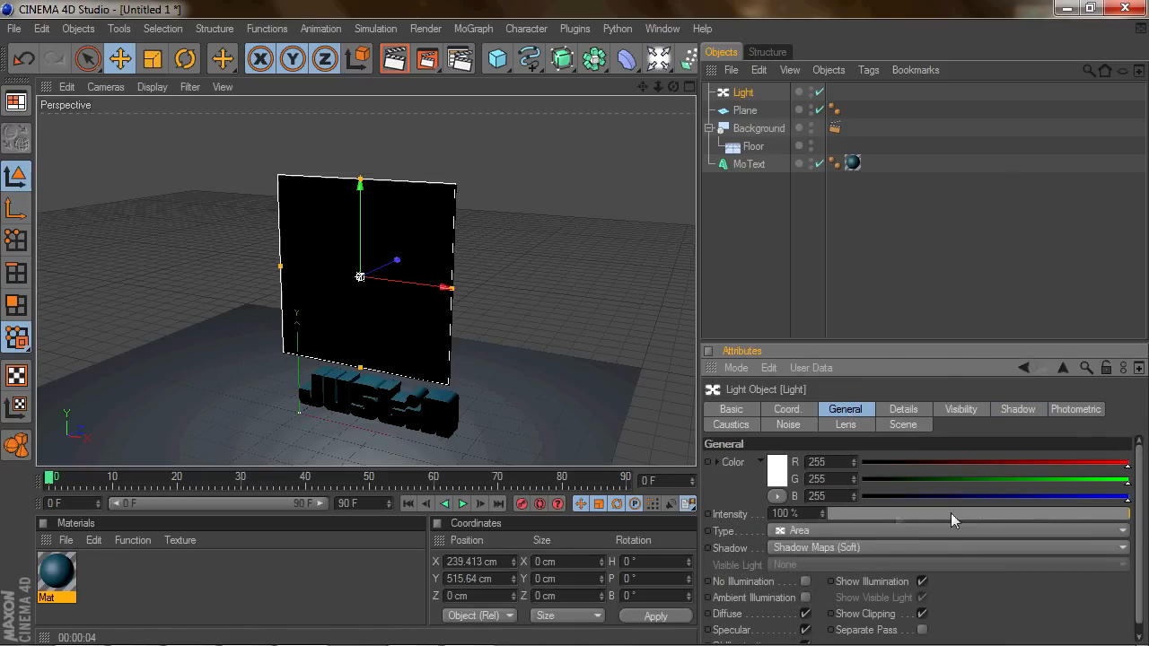
left_click_drag(1126, 513, 1095, 514)
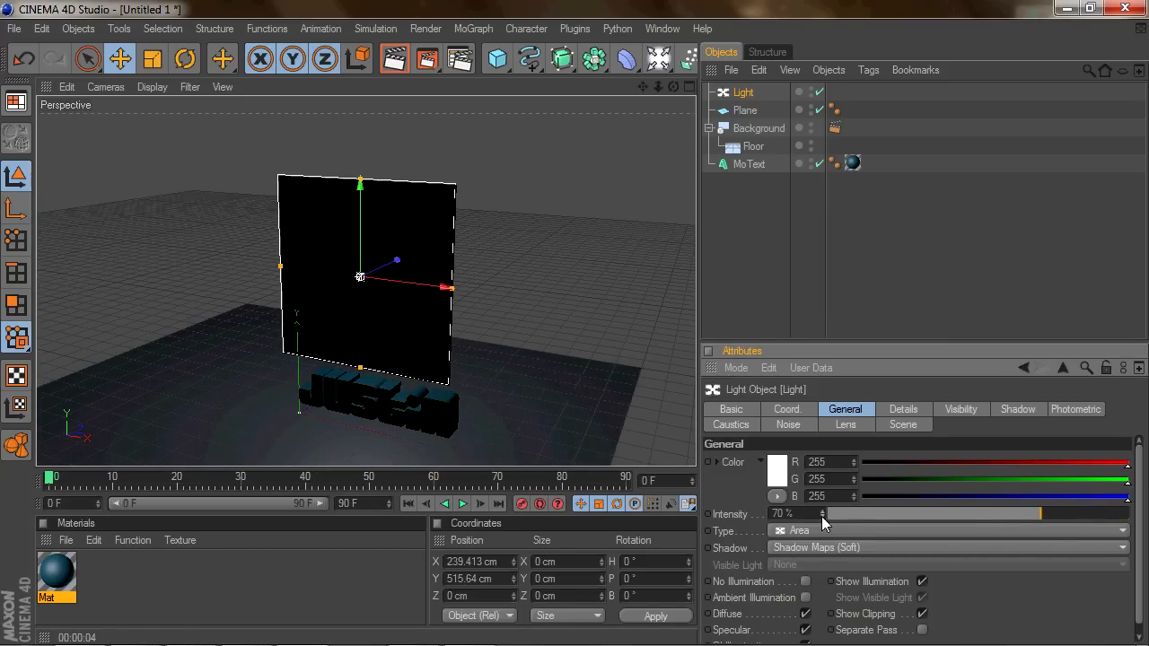
left_click_drag(1036, 514, 1014, 514)
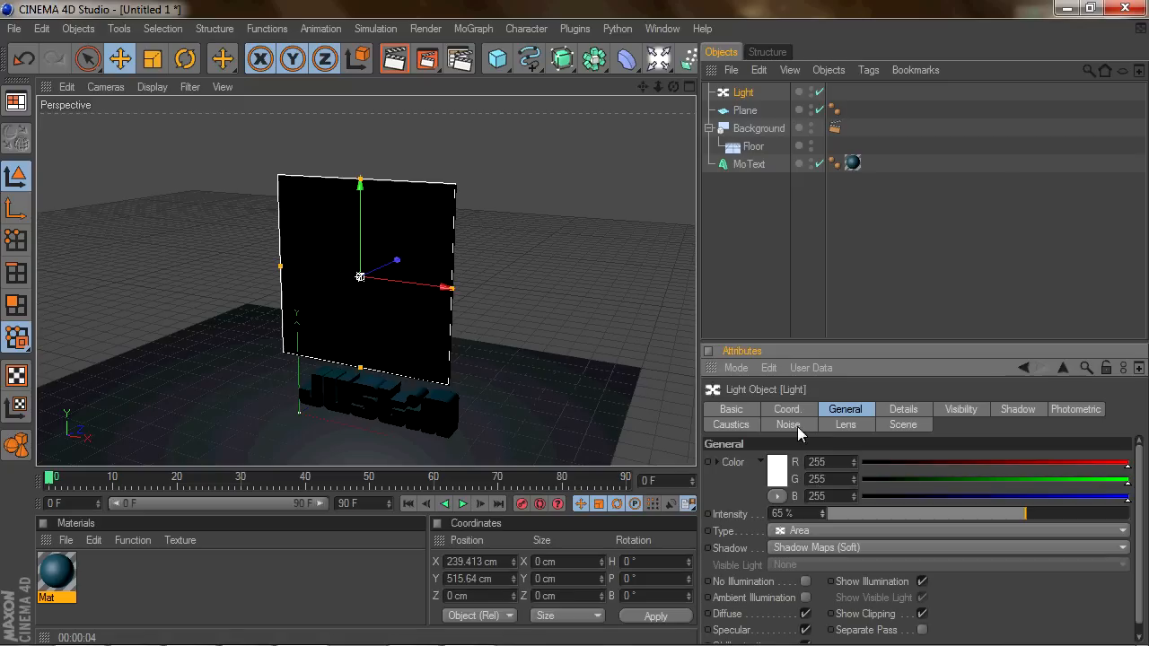
mouse_move(680, 96)
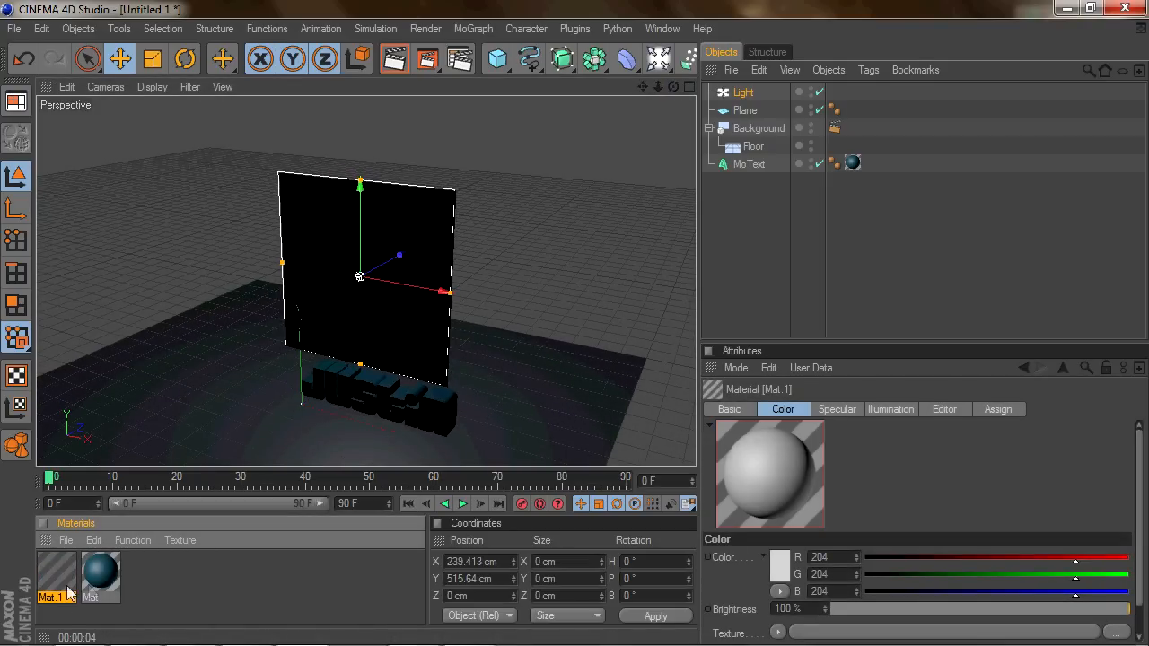
- Edit Mat.1 to use only a white Luminance channel, then close the Material Editor
double_click(56, 574)
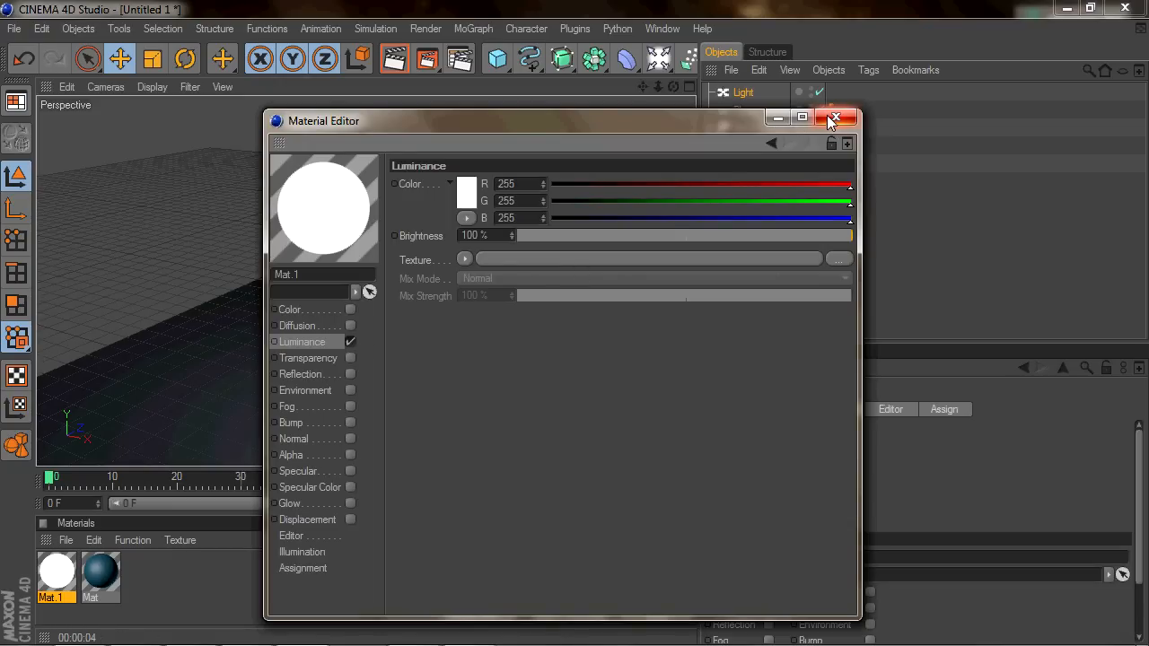
left_click(835, 118)
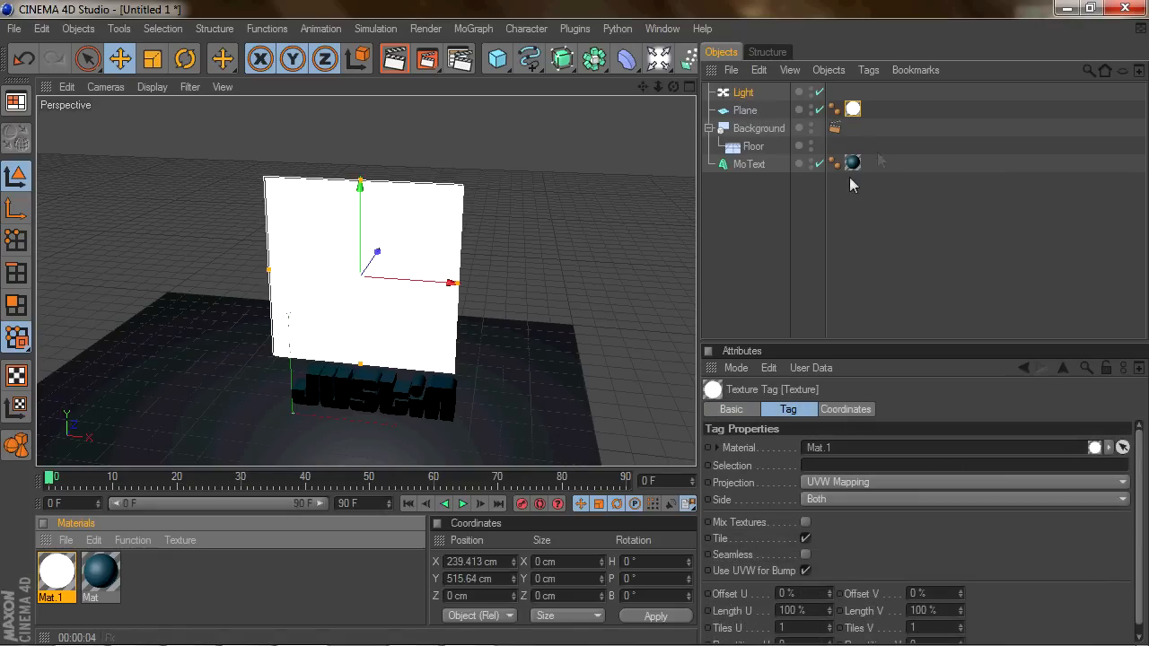
mouse_move(773, 215)
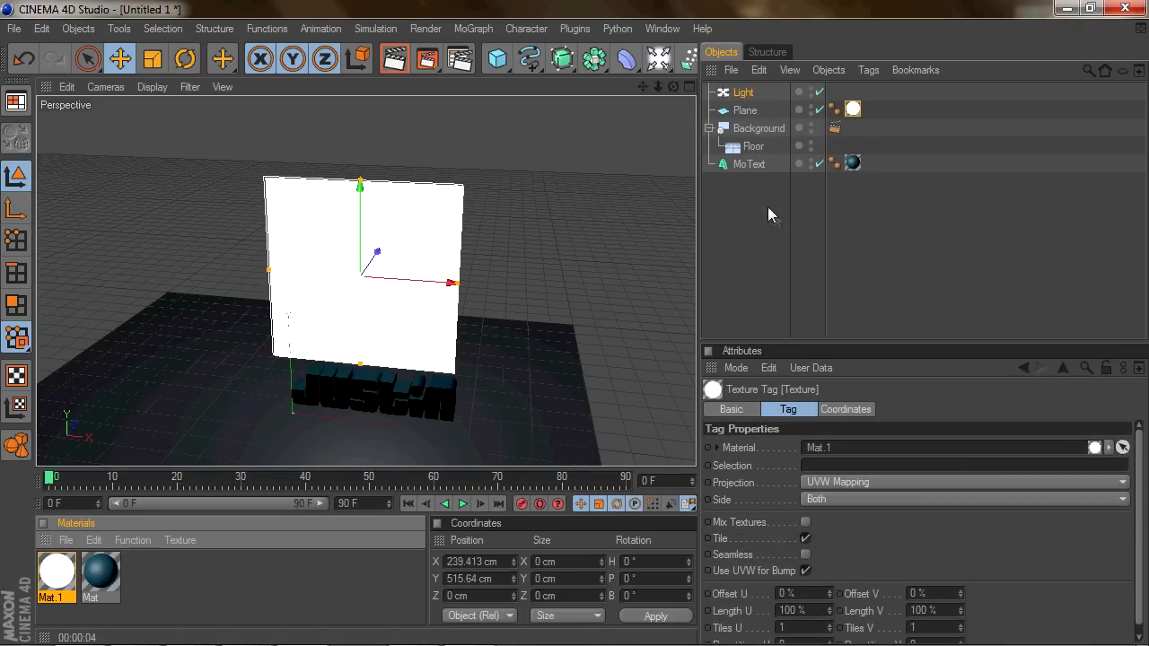
mouse_move(749, 211)
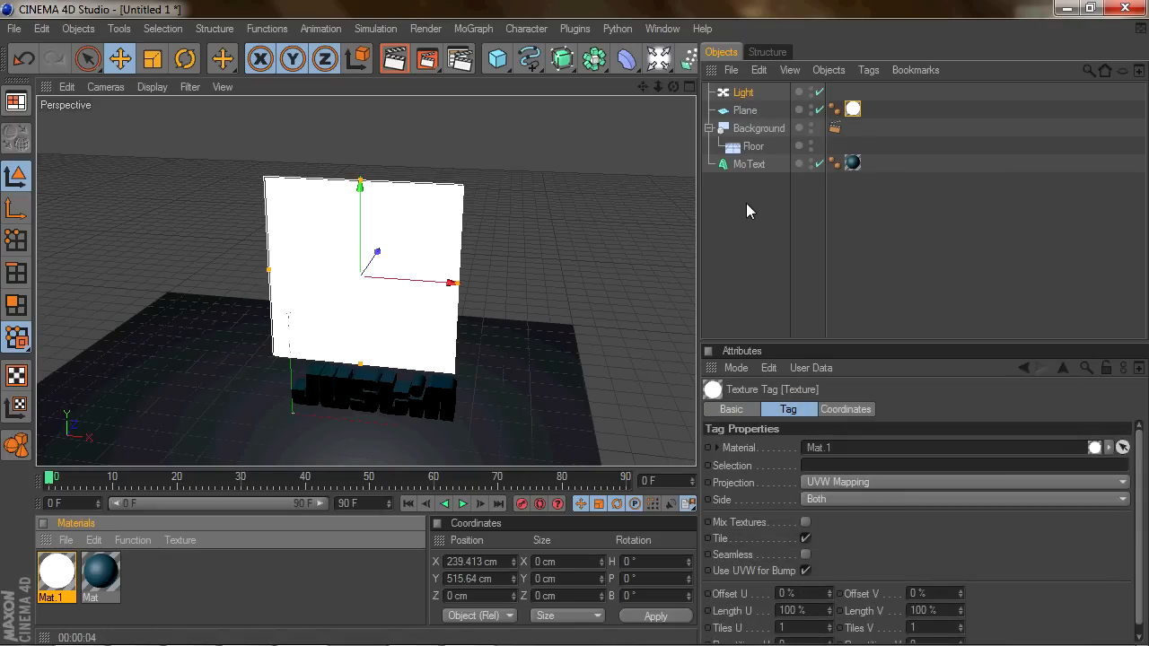
mouse_move(688, 92)
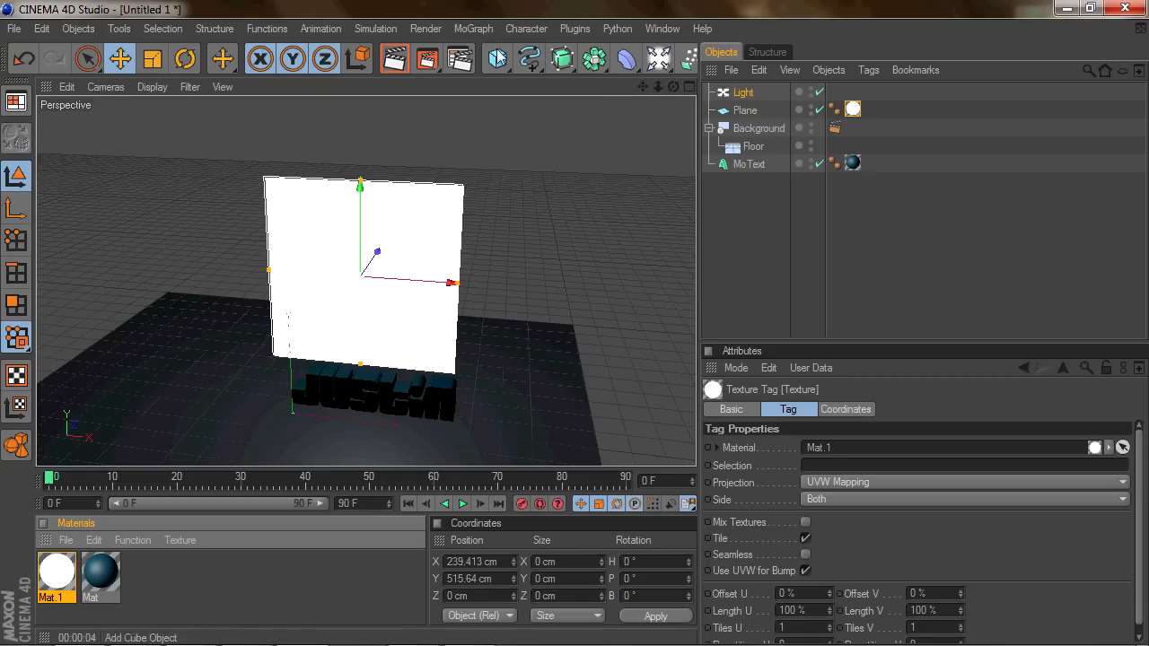
- Add a Compositing tag to the Plane and switch off Cast Shadows
left_click(745, 109)
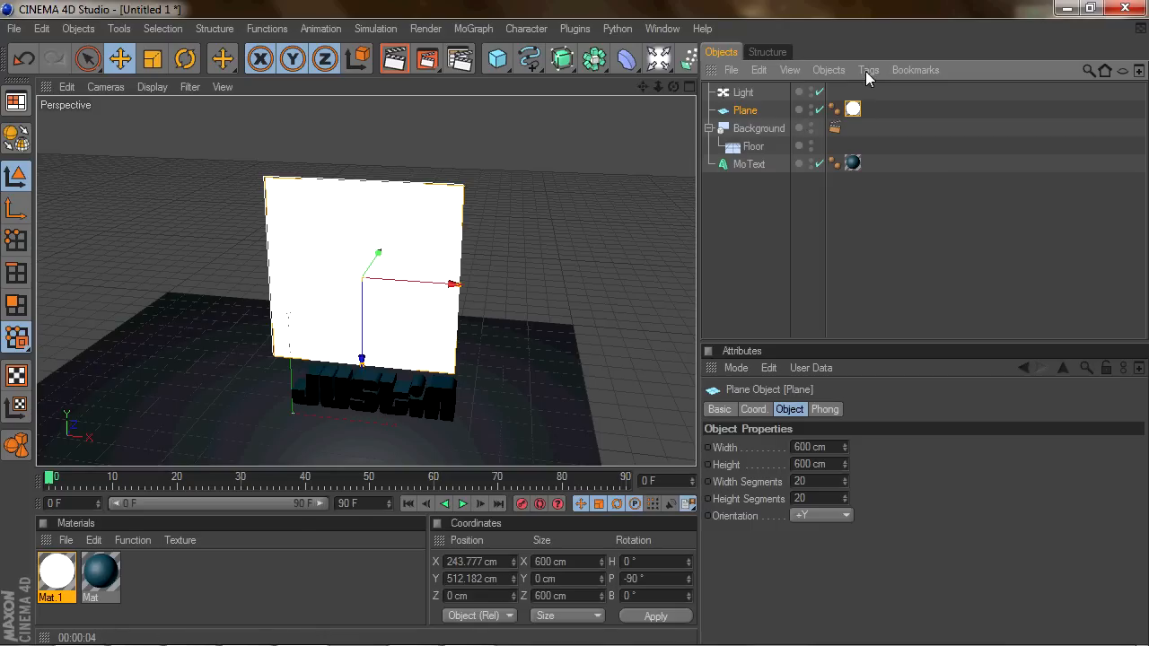
left_click(868, 69)
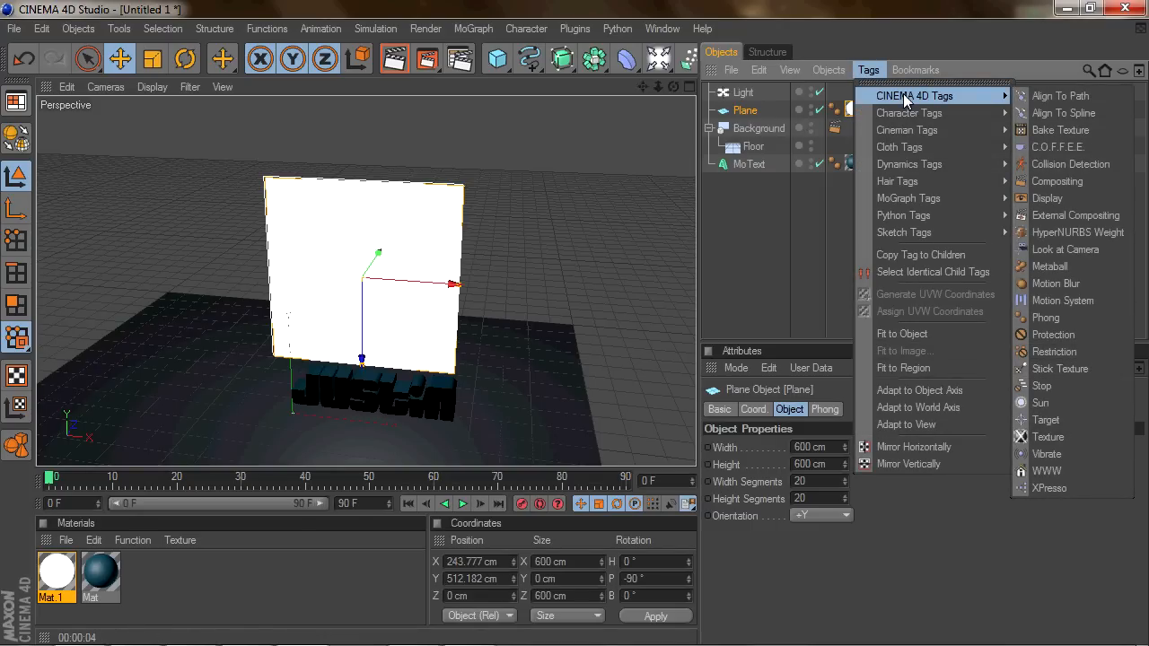
left_click(1056, 180)
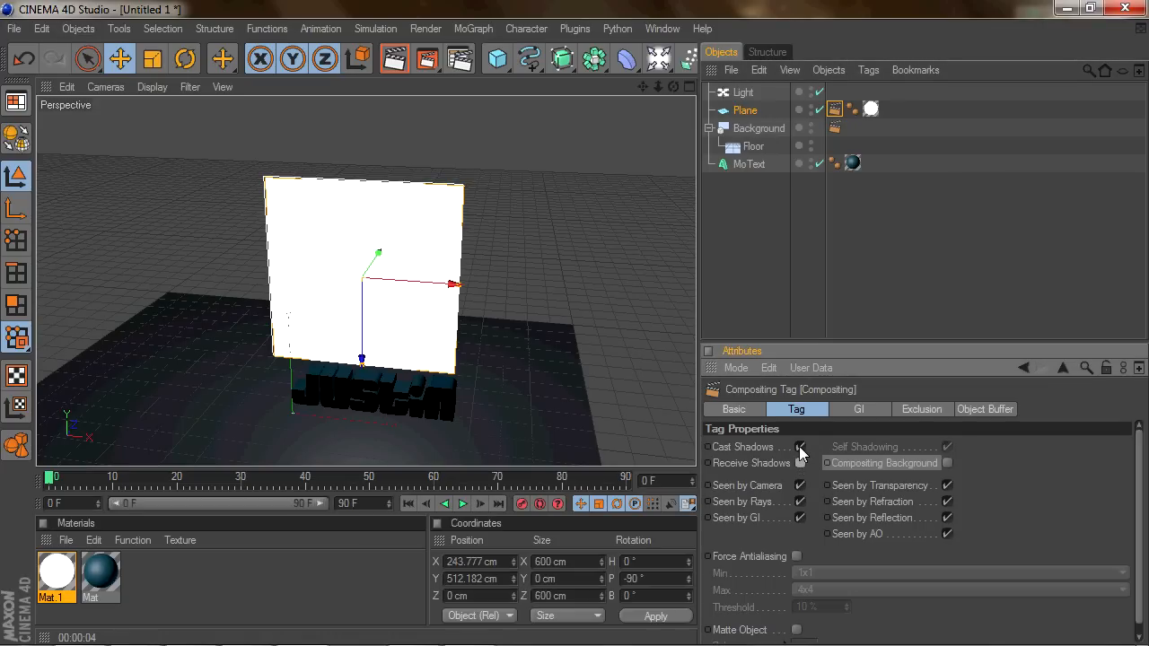
left_click(800, 447)
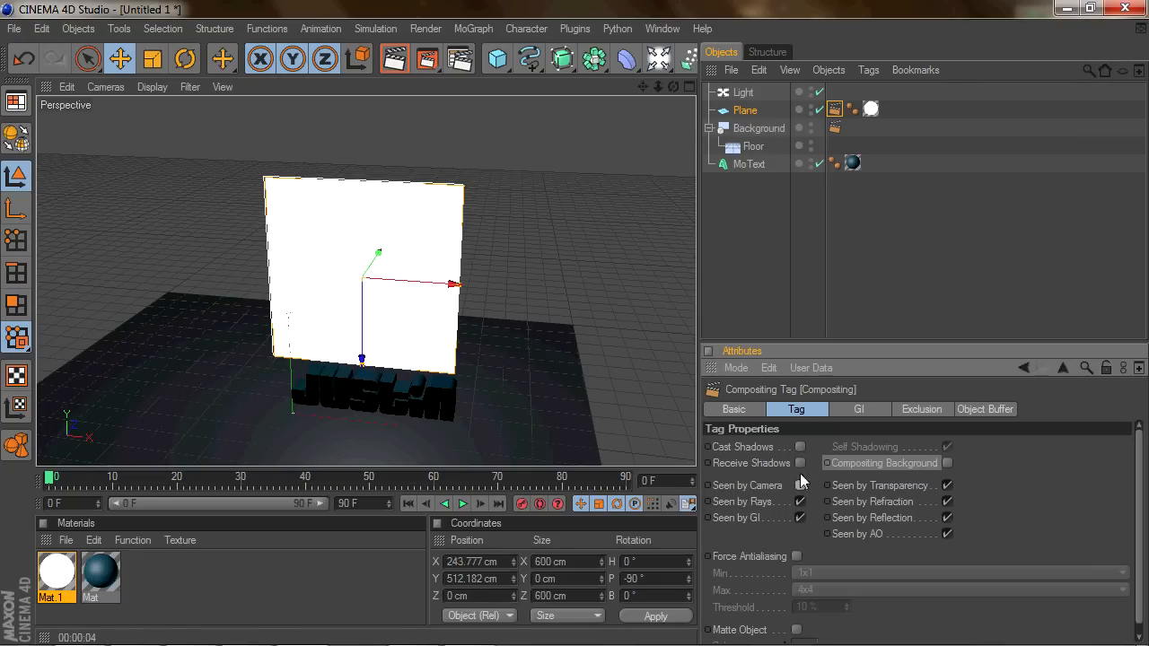
mouse_move(890, 272)
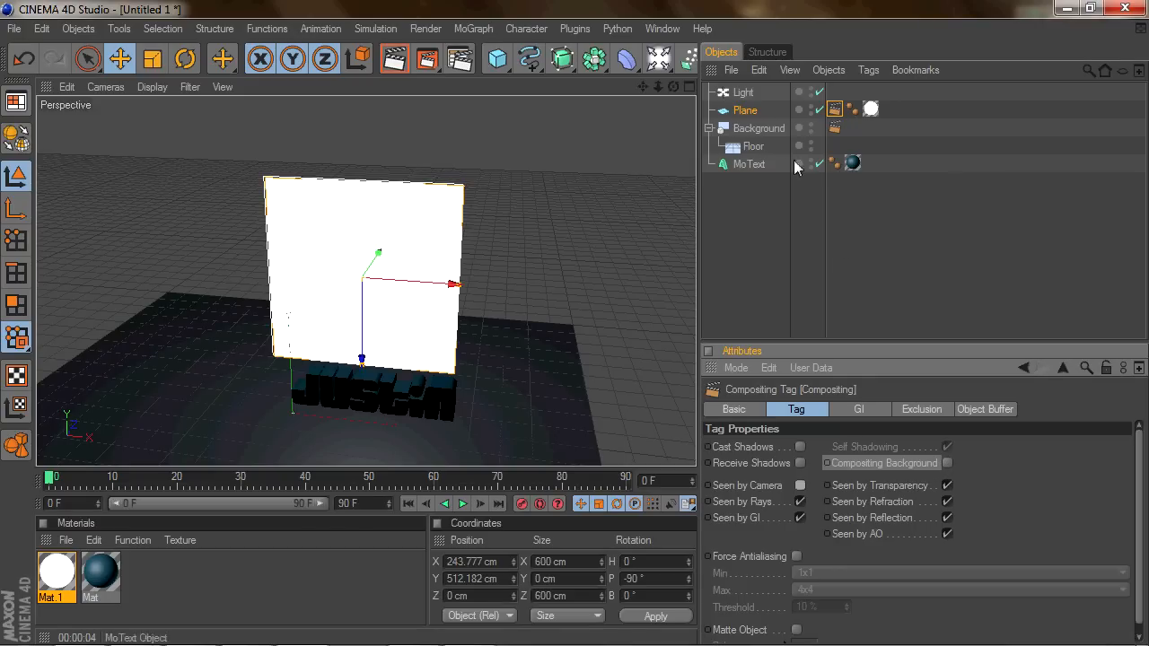
mouse_move(462, 58)
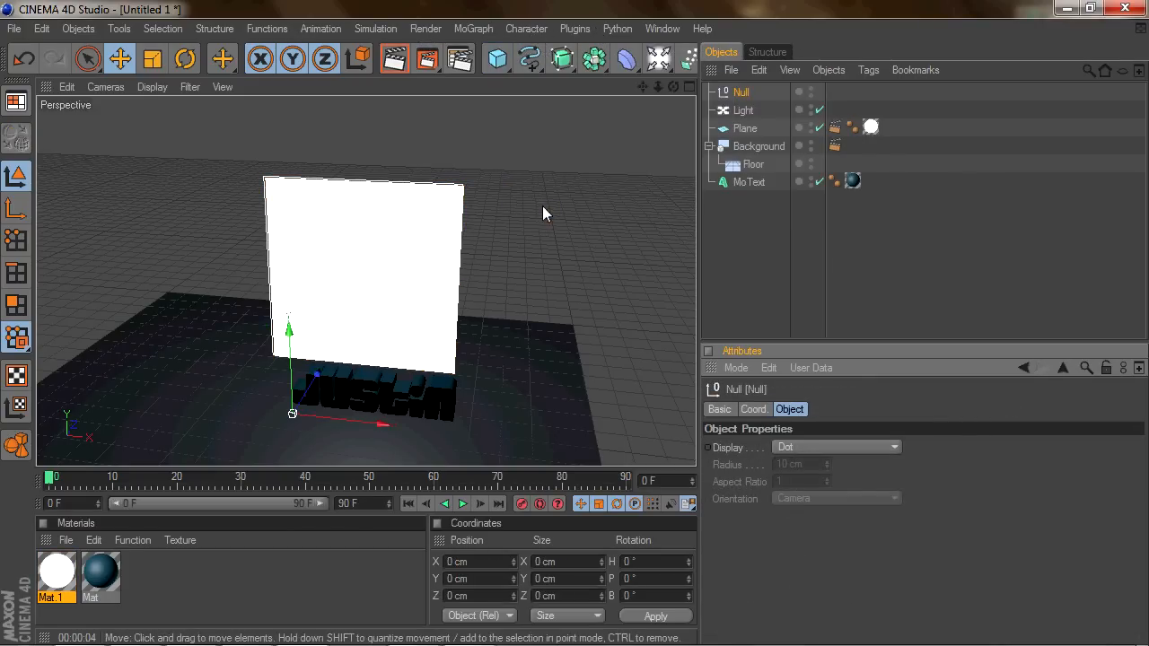
- Rename the null grouping the area light and plane to 'SoftBox' and select it
double_click(740, 91)
type("S")
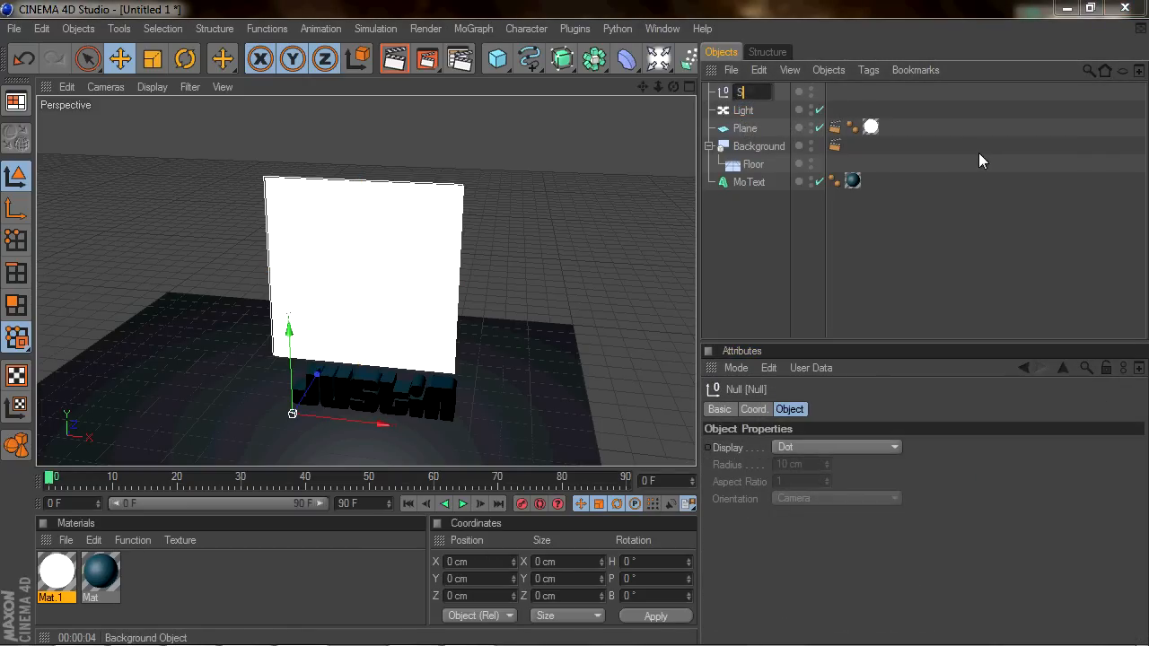
type("oftB")
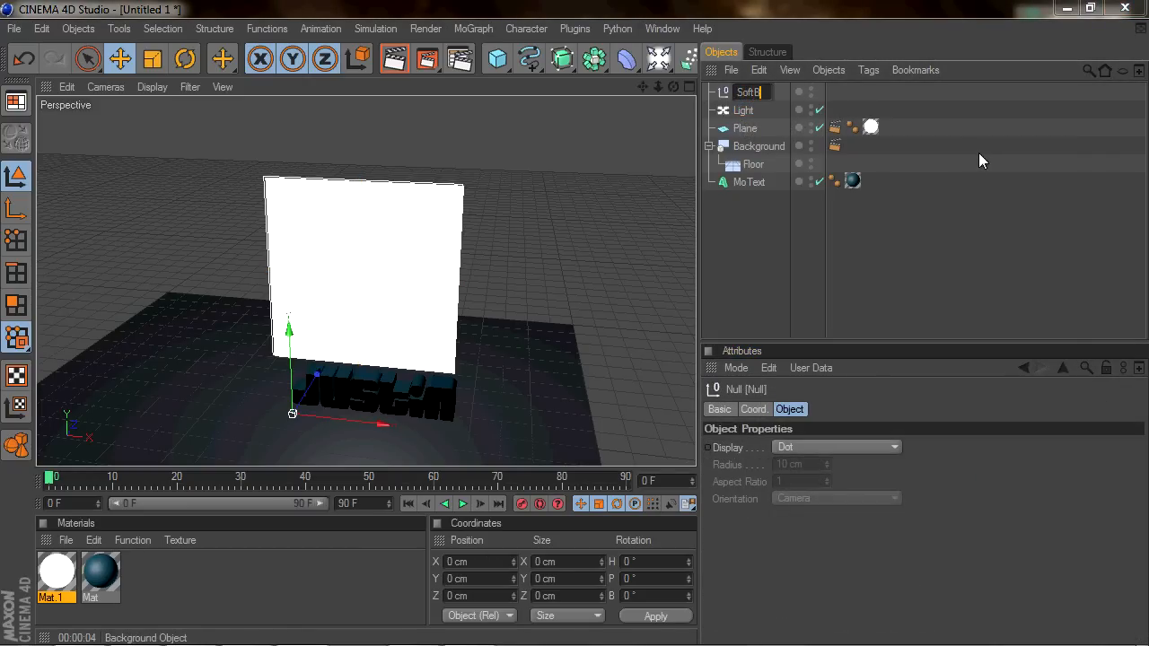
left_click(744, 109)
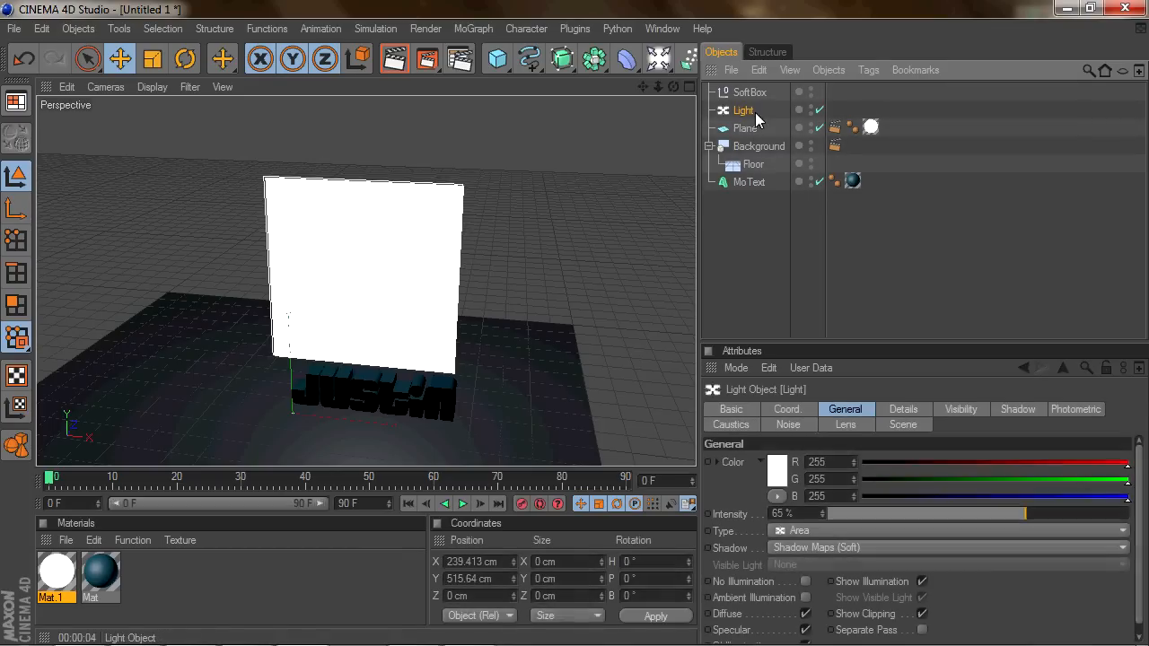
left_click(745, 127)
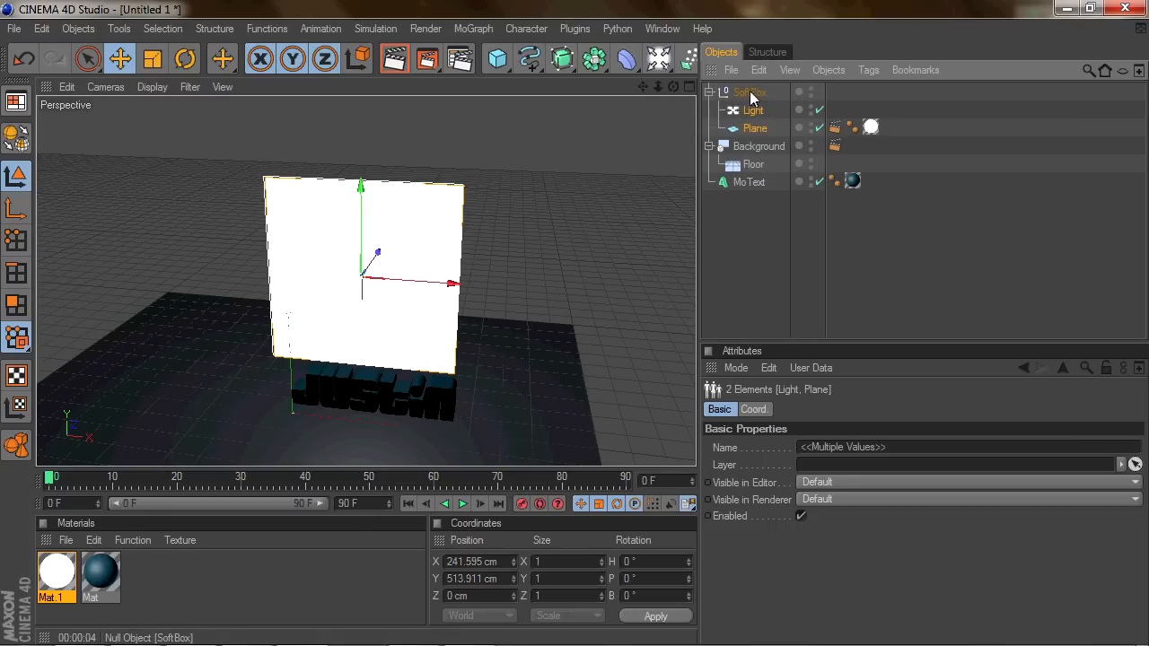
left_click(749, 92)
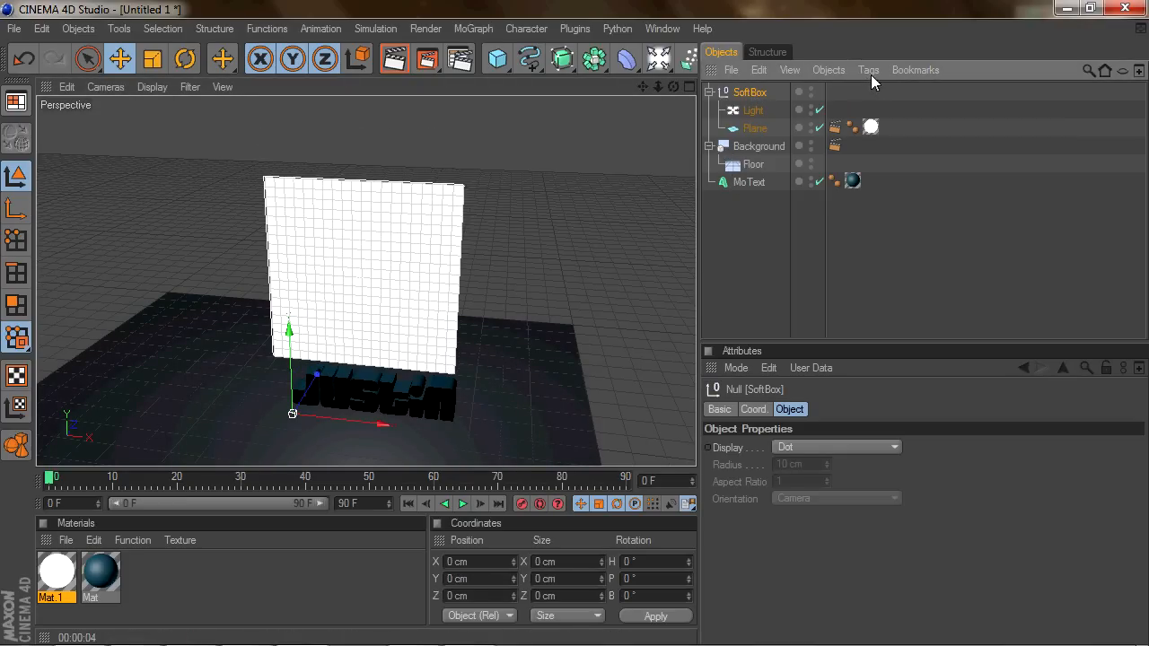
- Add a Compositing tag to SoftBox with Cast Shadows, Receive Shadows and Seen by Camera off
left_click(867, 70)
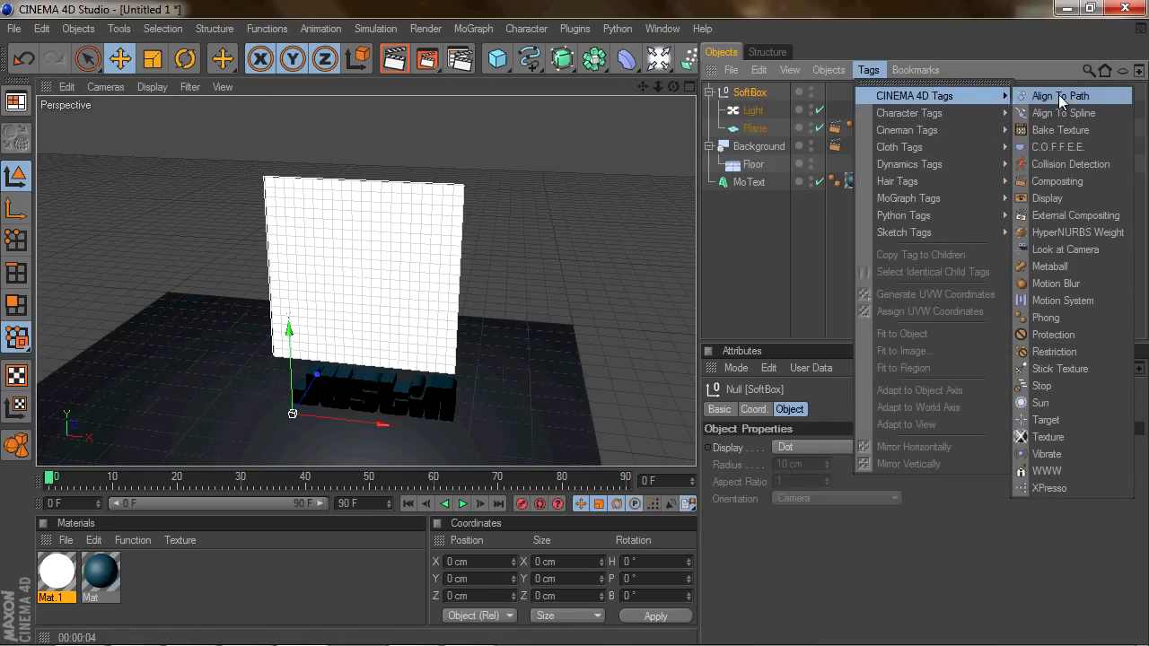
left_click(1056, 180)
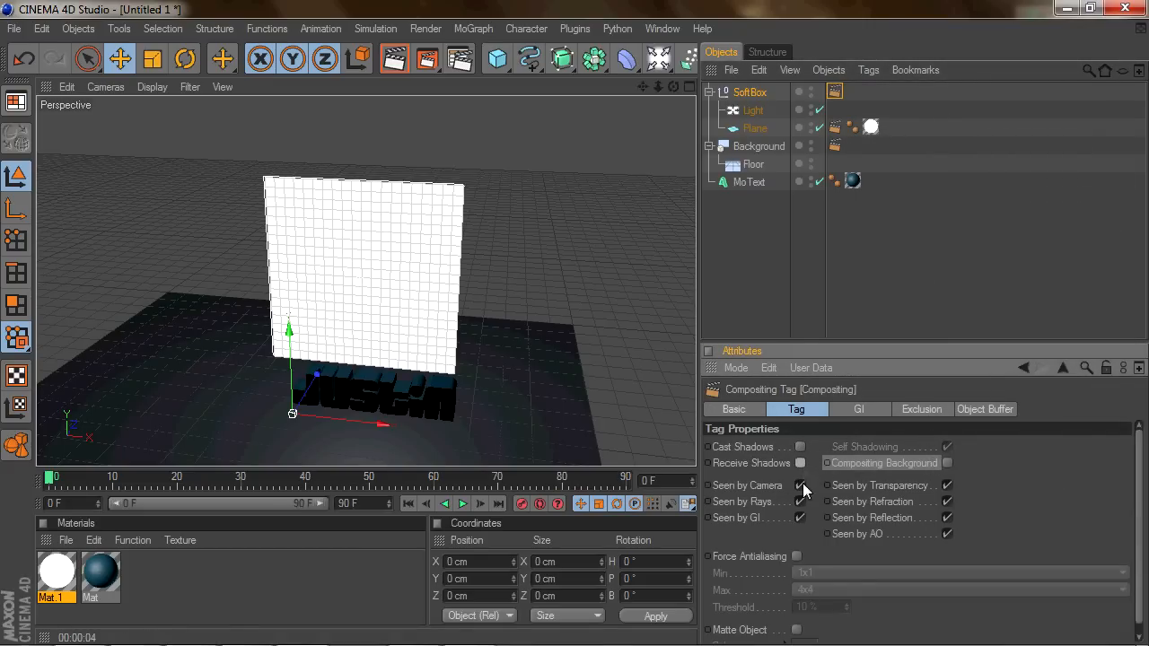
left_click(750, 91)
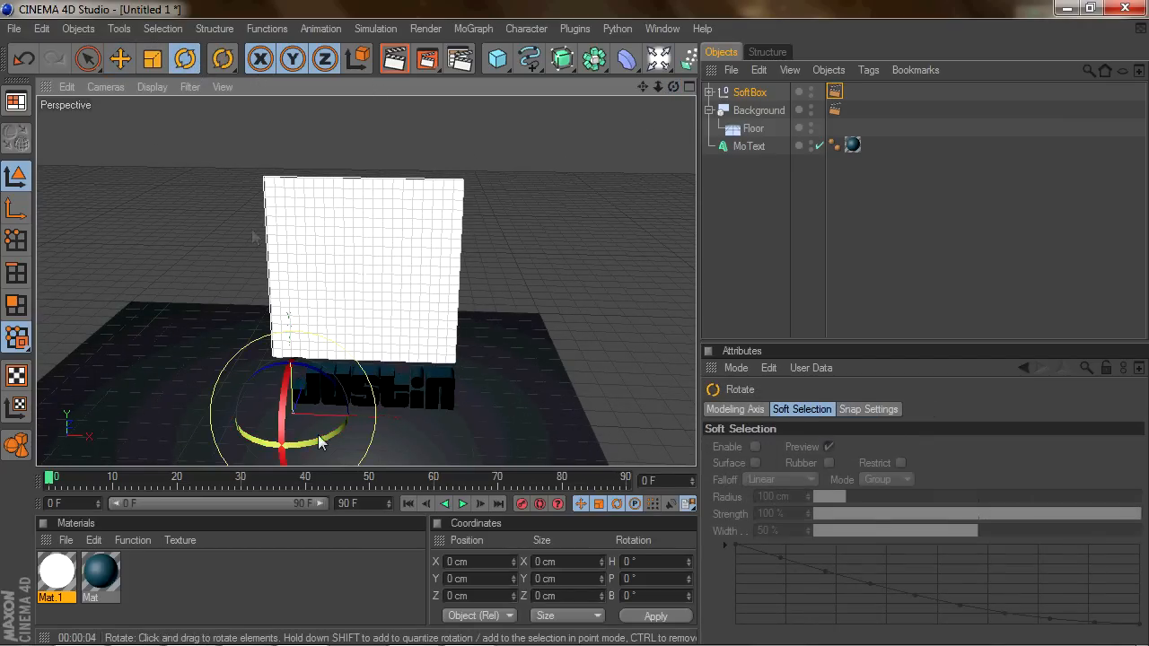
- Tilt SoftBox toward the Justin text and move it up to the right
left_click_drag(323, 440, 265, 381)
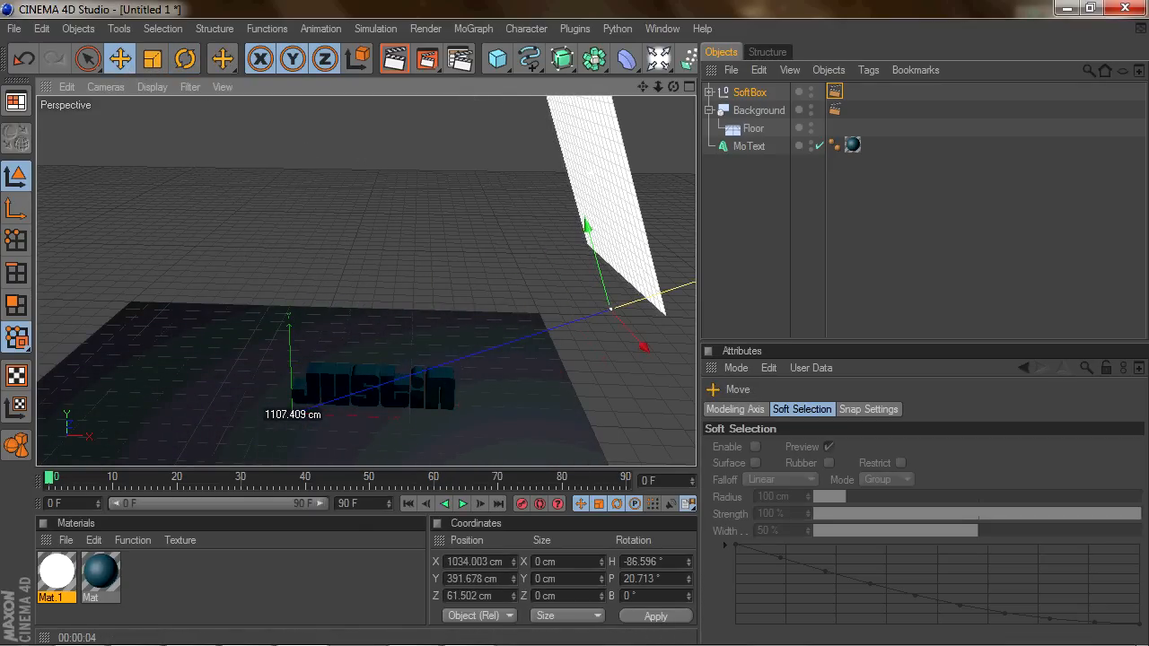
left_click_drag(646, 341, 619, 310)
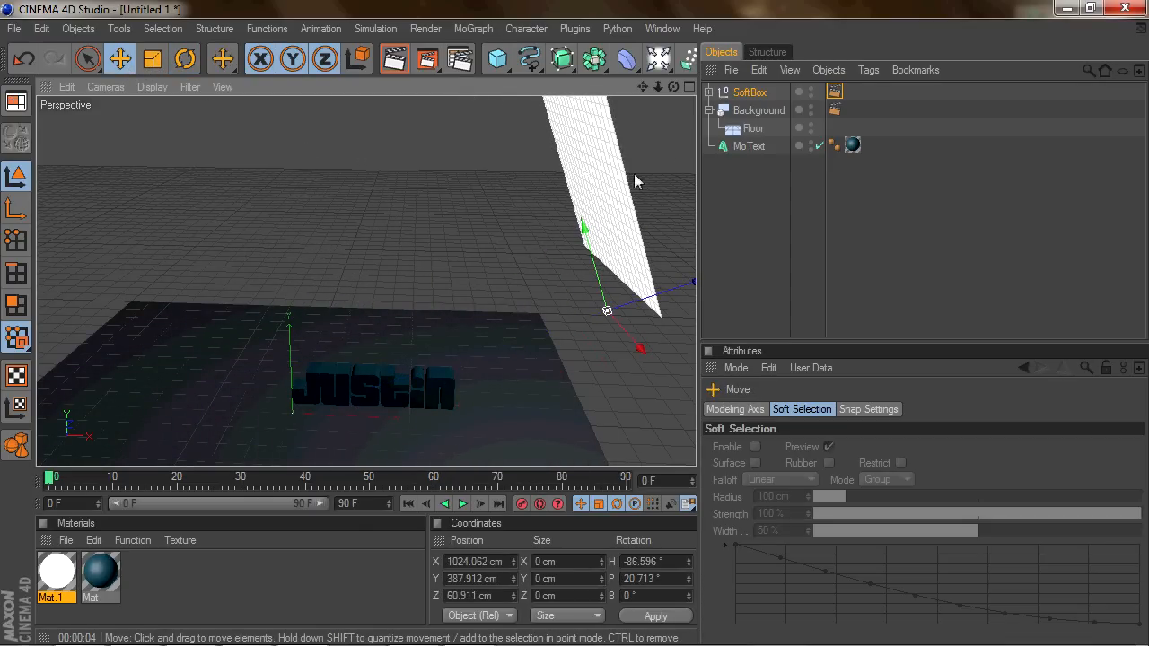
left_click(749, 91)
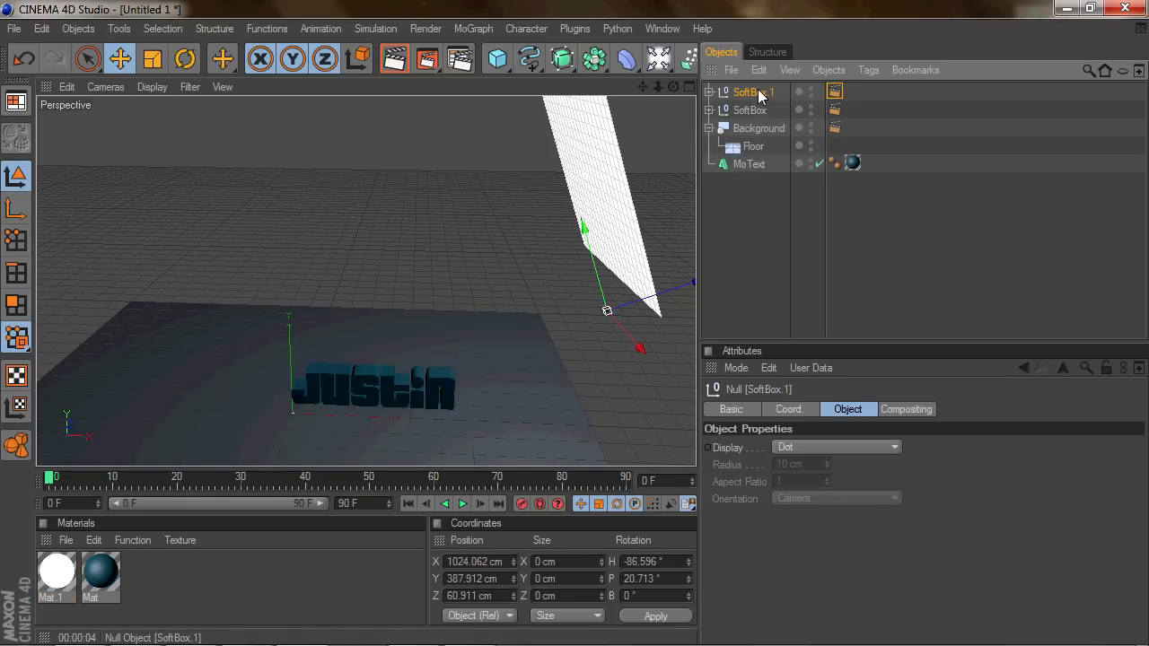
- Angle the SoftBox.1 copy opposite the first and place it left of the text
left_click_drag(607, 310, 319, 403)
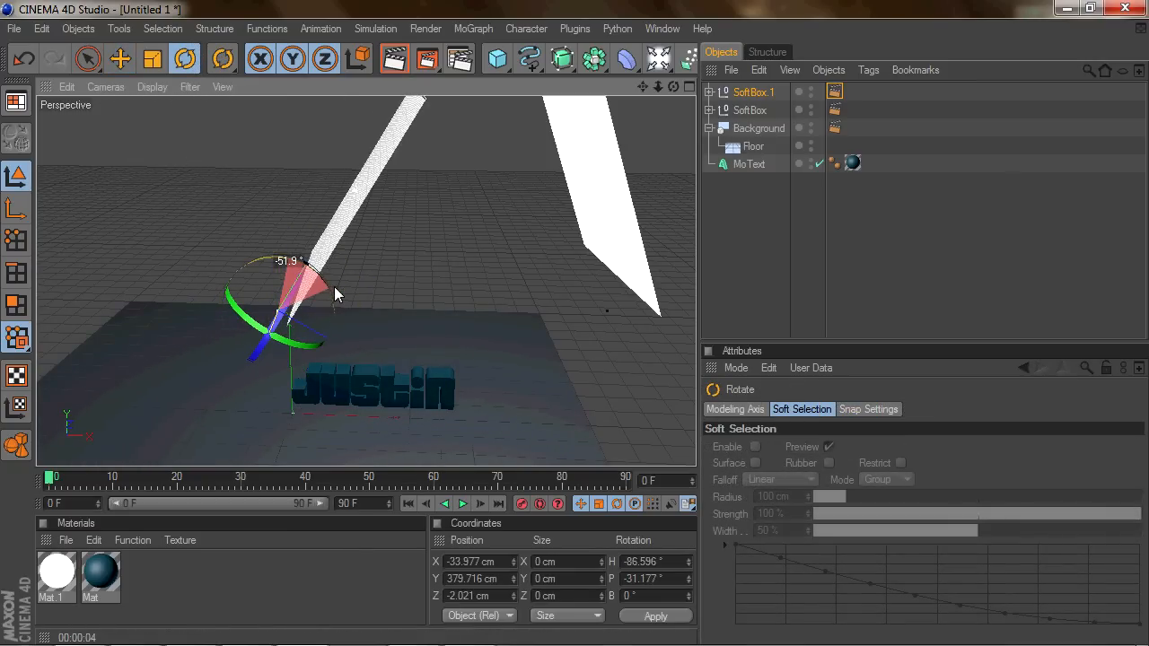
left_click(119, 58)
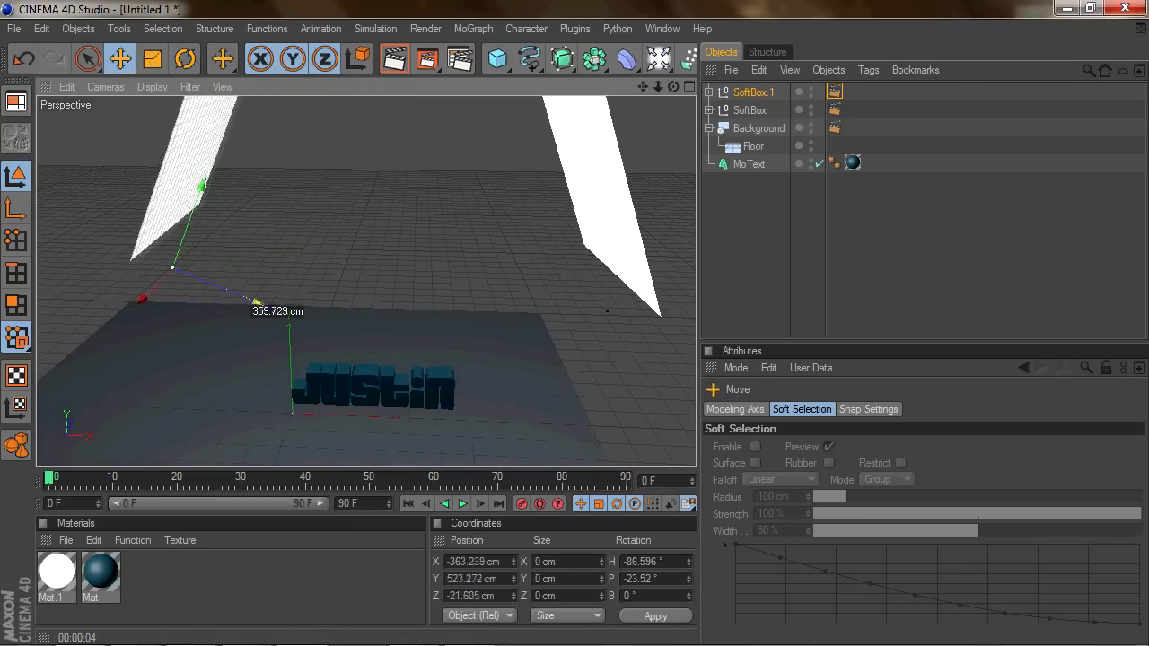
left_click_drag(202, 186, 189, 209)
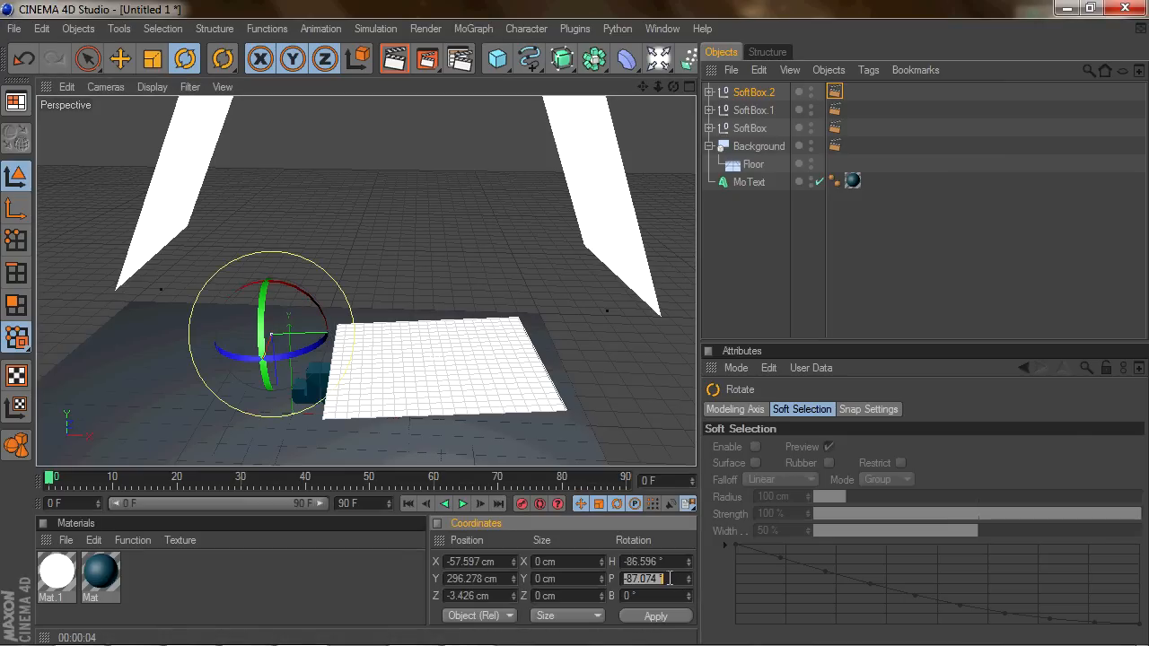
- Set SoftBox.2 pitch and heading to 90° and raise it above the text
left_click(655, 616)
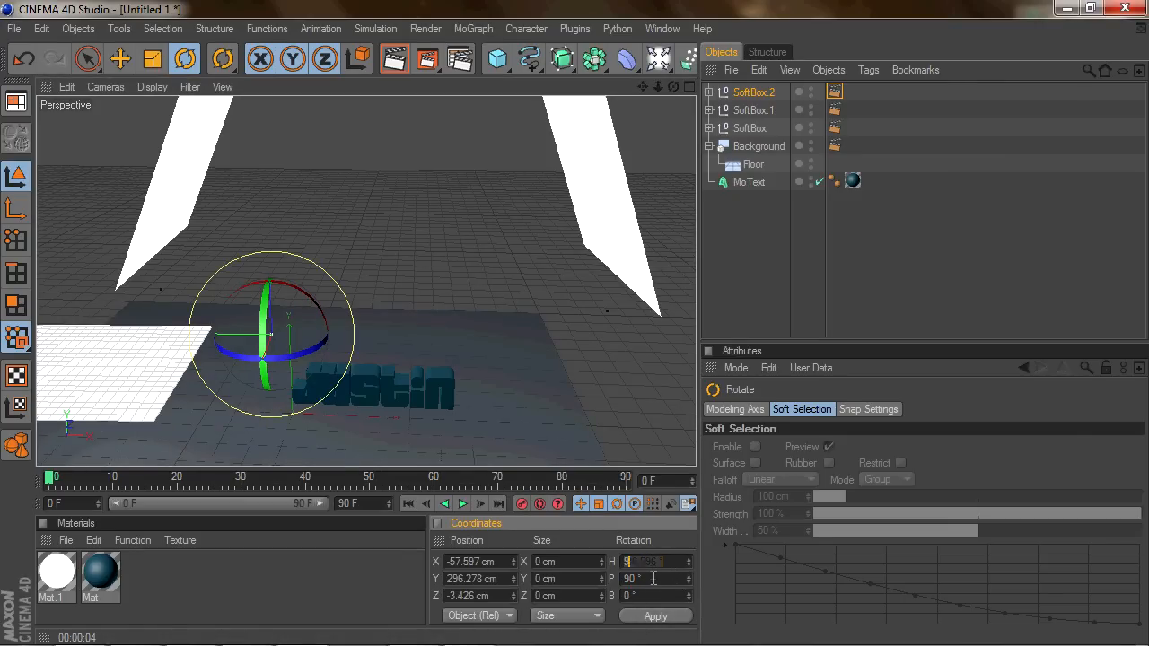
left_click(120, 58)
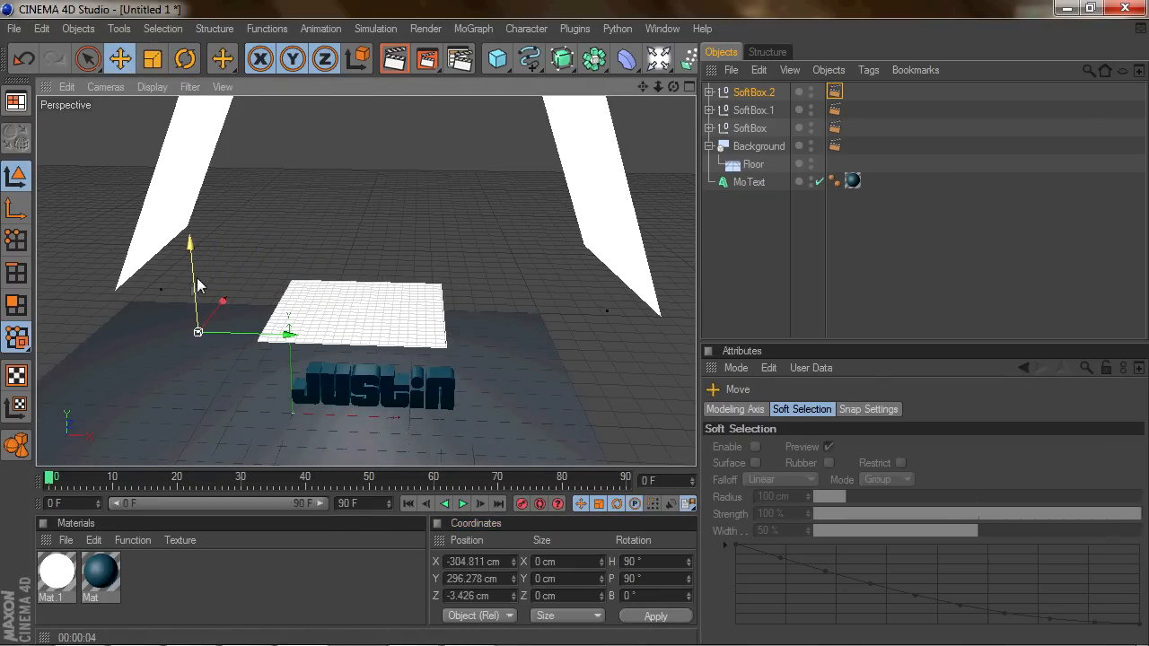
left_click_drag(189, 270, 189, 180)
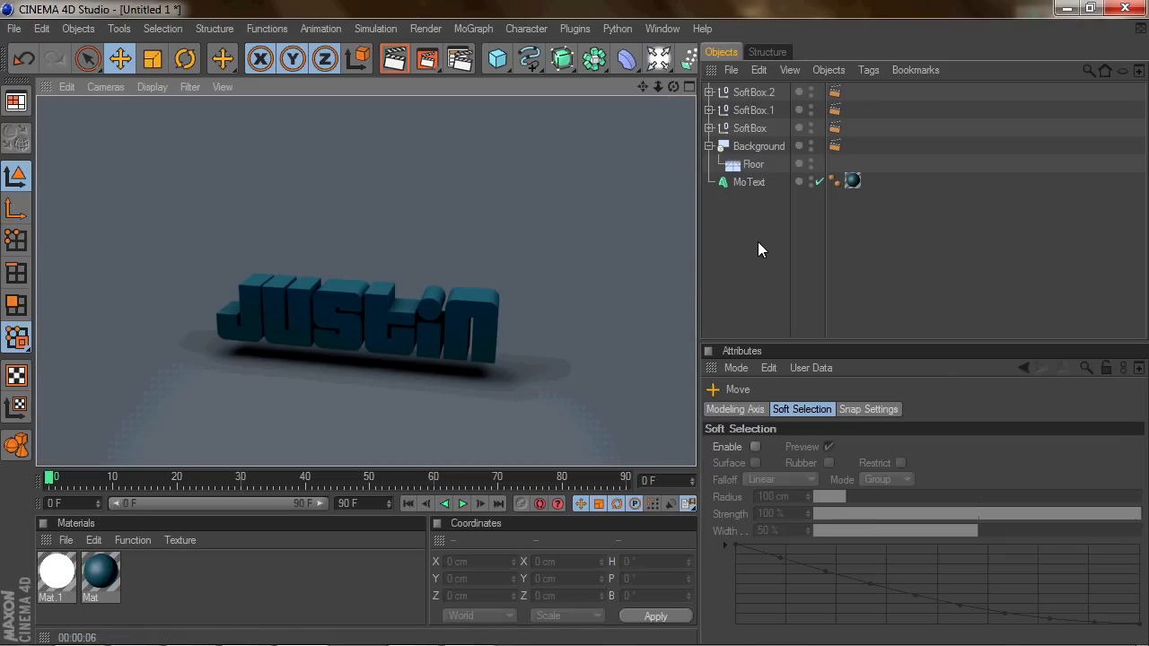
mouse_move(753, 247)
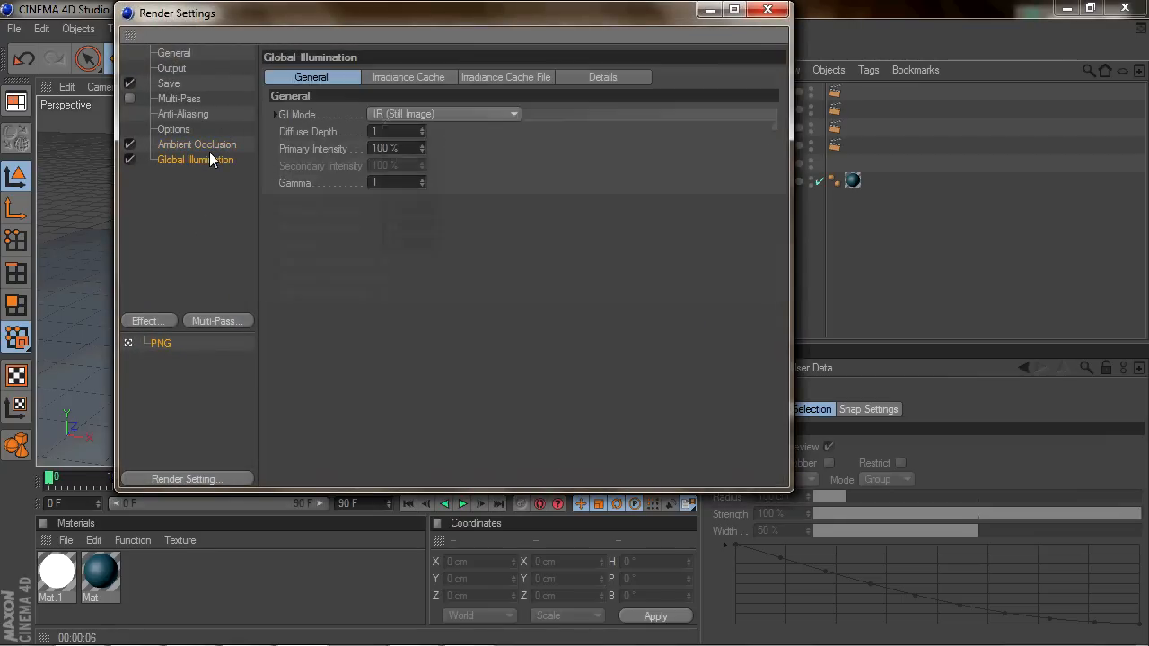
left_click(196, 144)
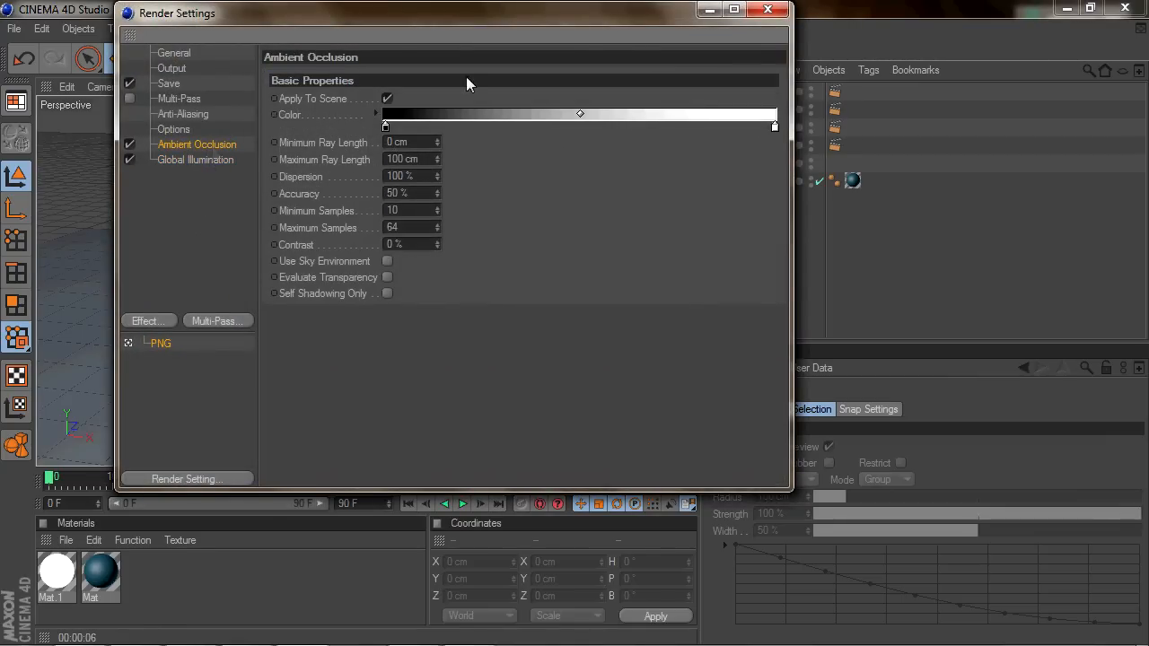
left_click(768, 10)
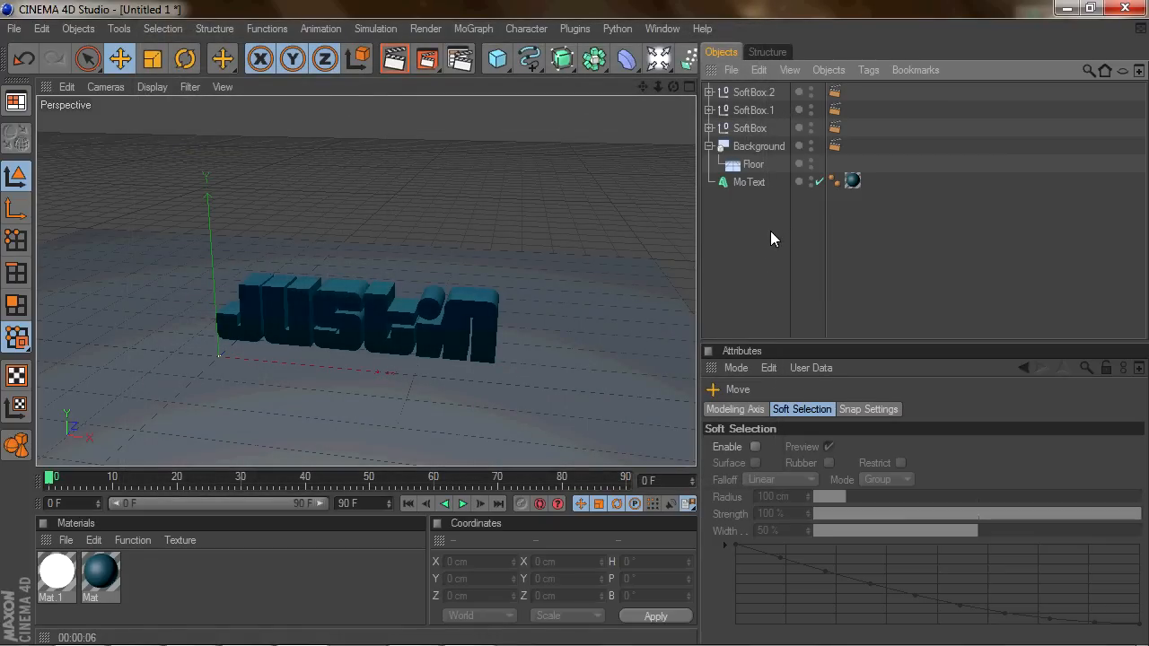
mouse_move(459, 59)
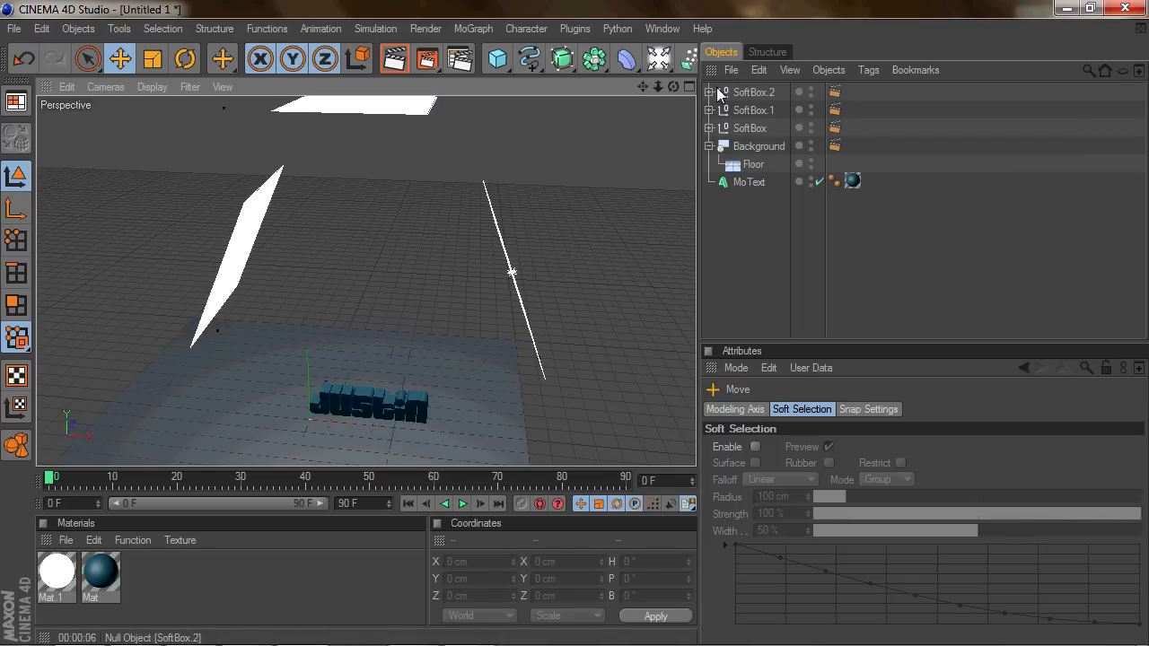
mouse_move(639, 149)
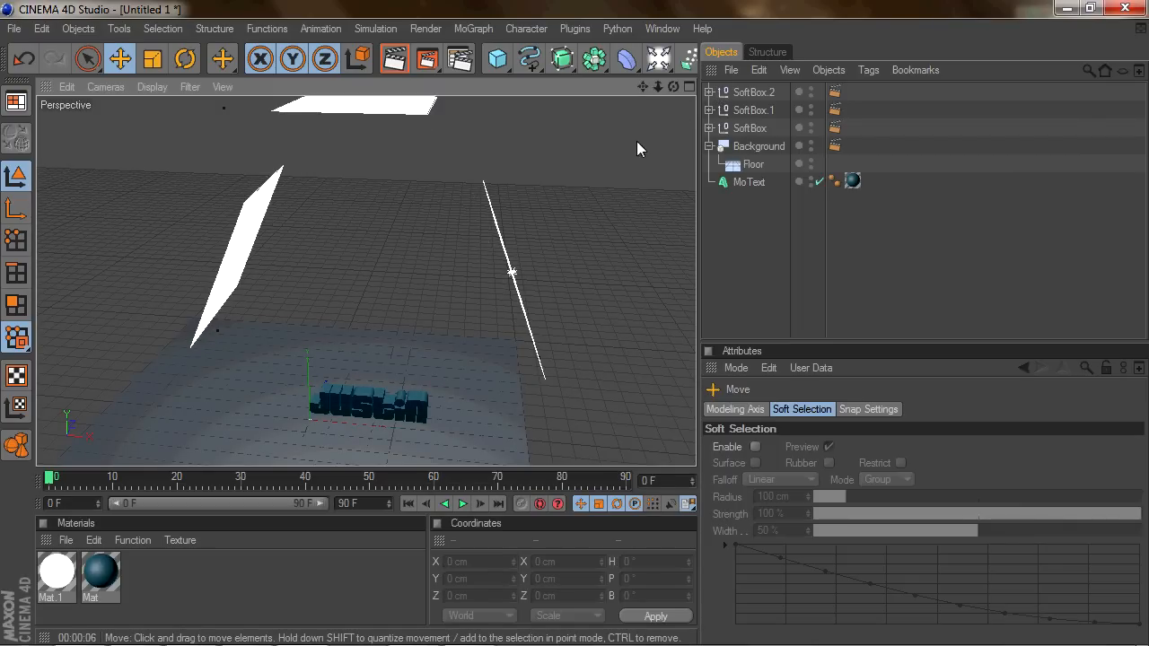
mouse_move(654, 87)
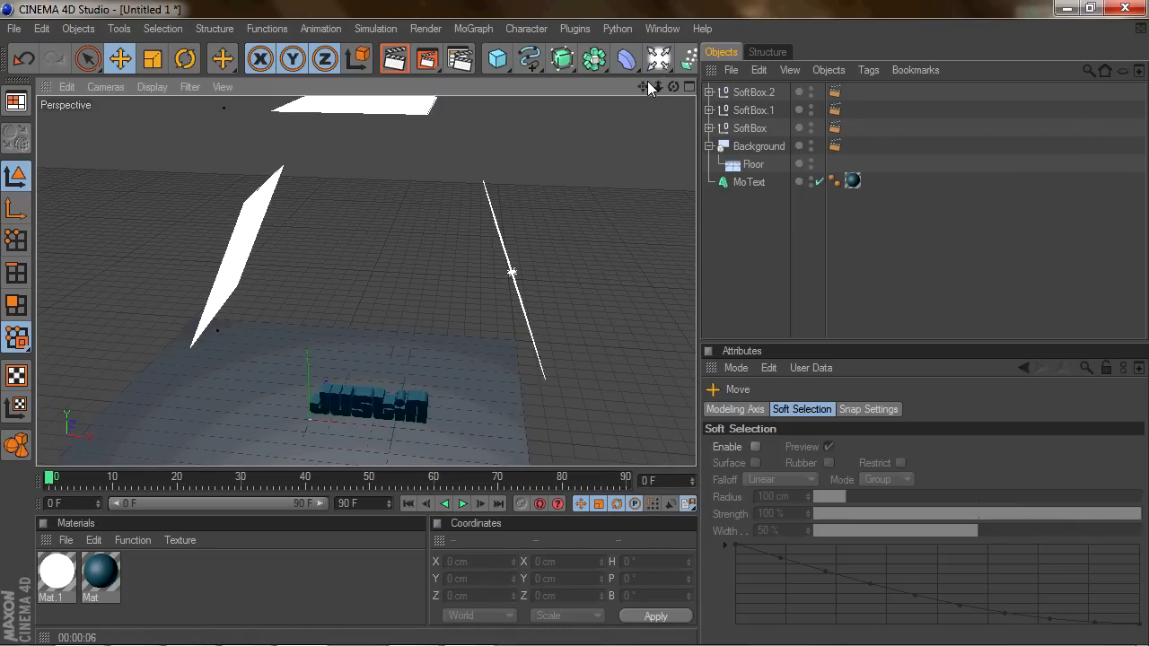
mouse_move(514, 96)
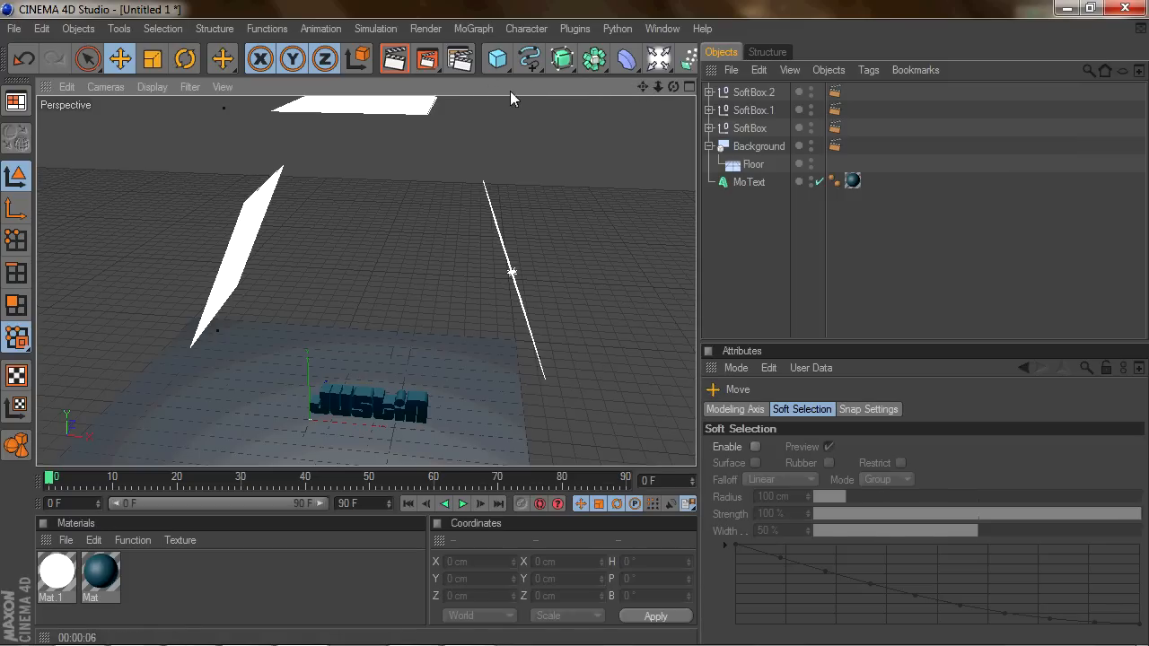
mouse_move(642, 152)
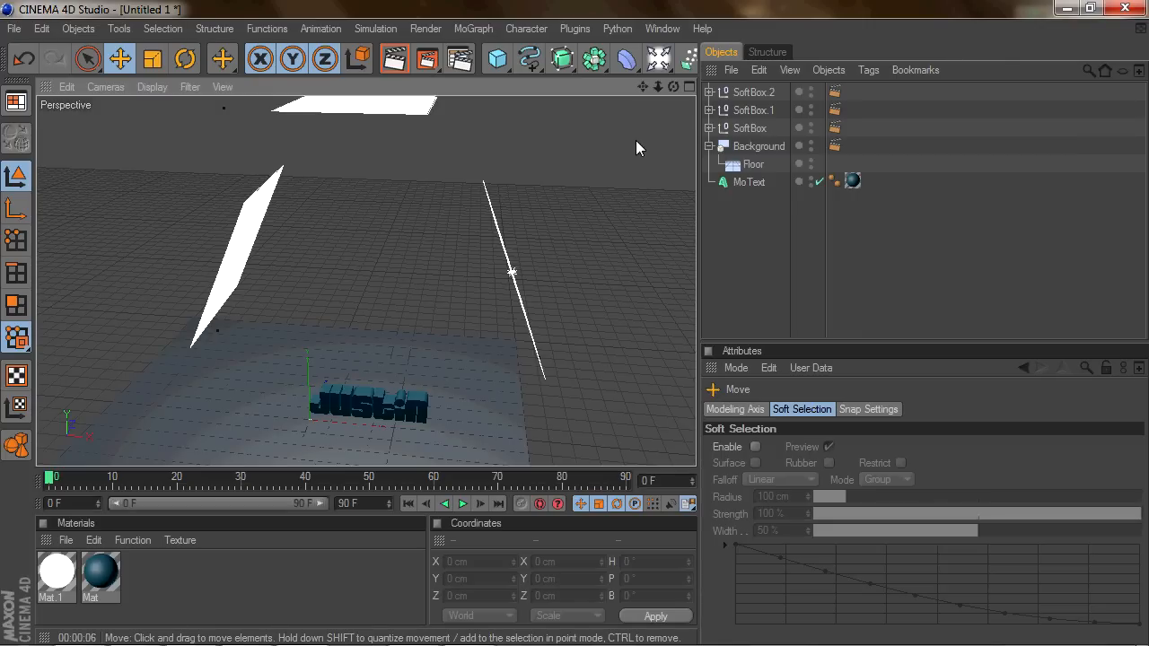
mouse_move(649, 94)
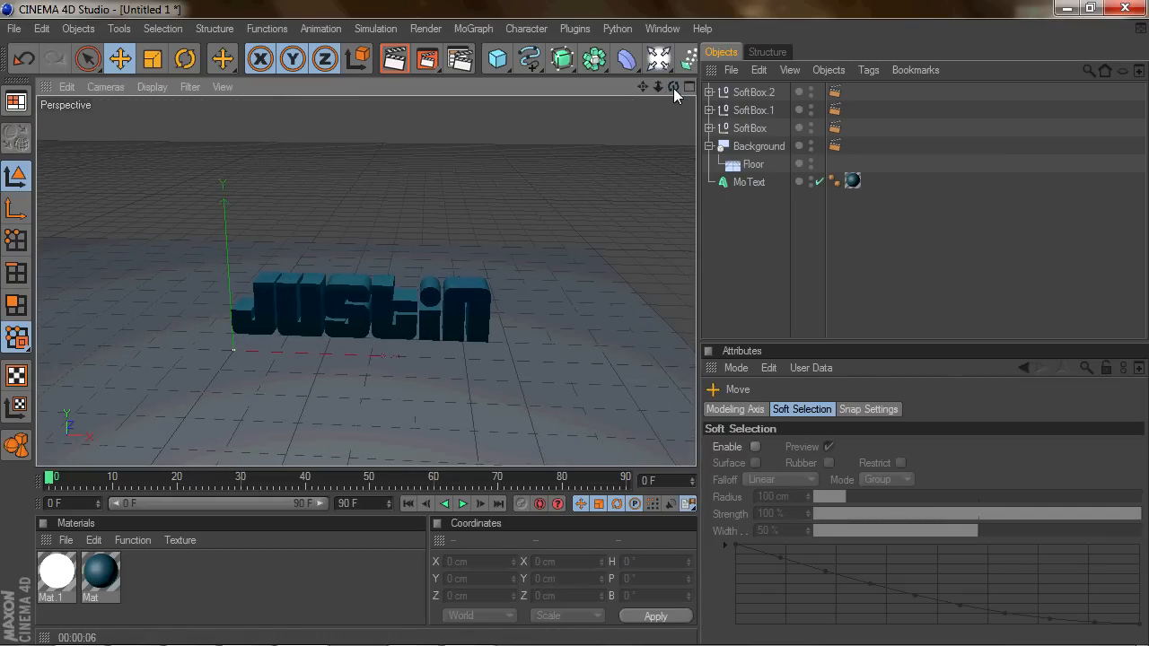
mouse_move(671, 92)
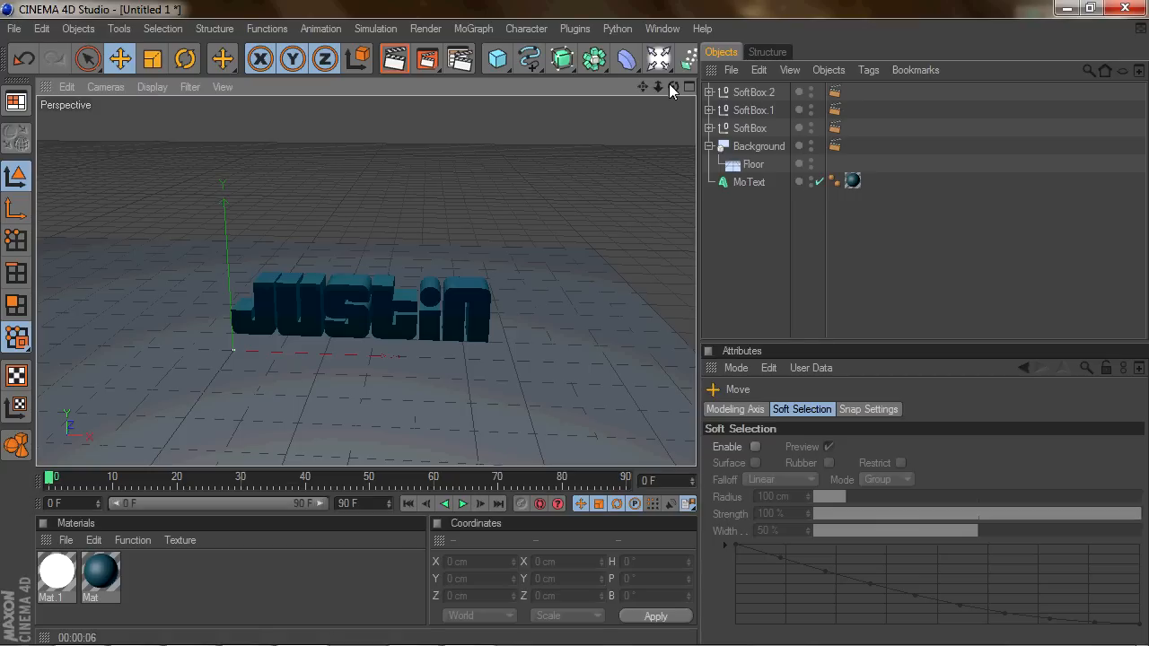
mouse_move(1067, 9)
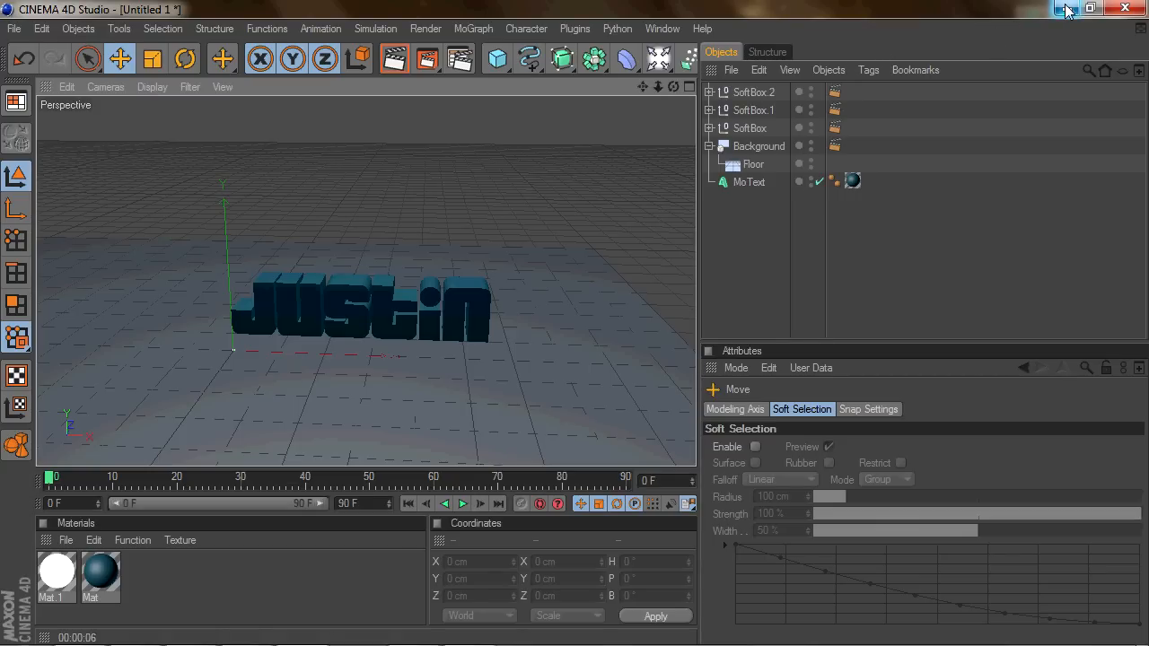
- Minimise the Cinema 4D window to reveal the desktop and sound recorder
left_click(1108, 9)
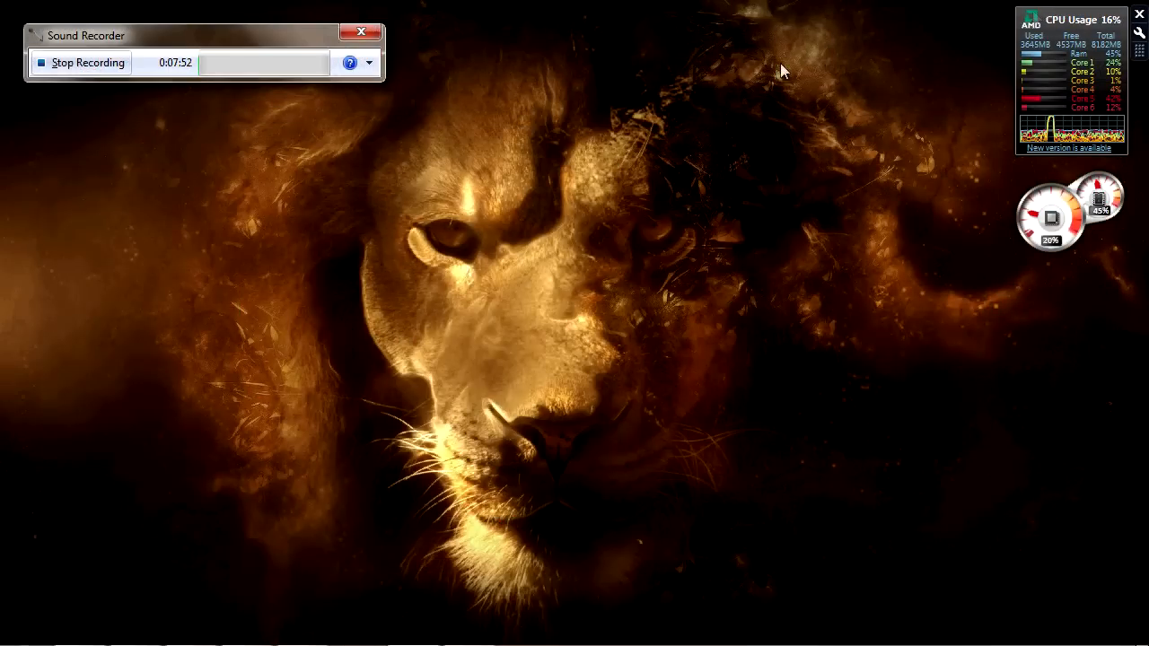